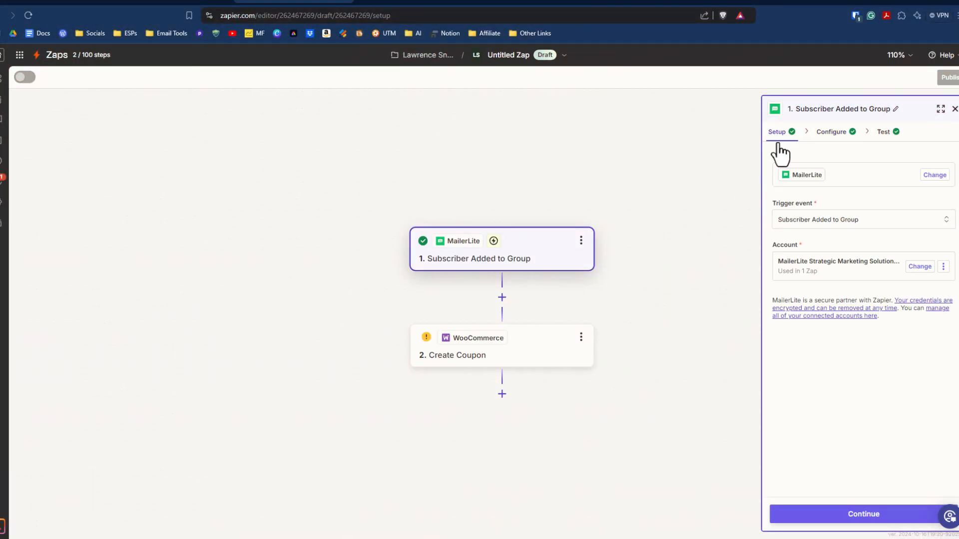
mouse_move(804, 280)
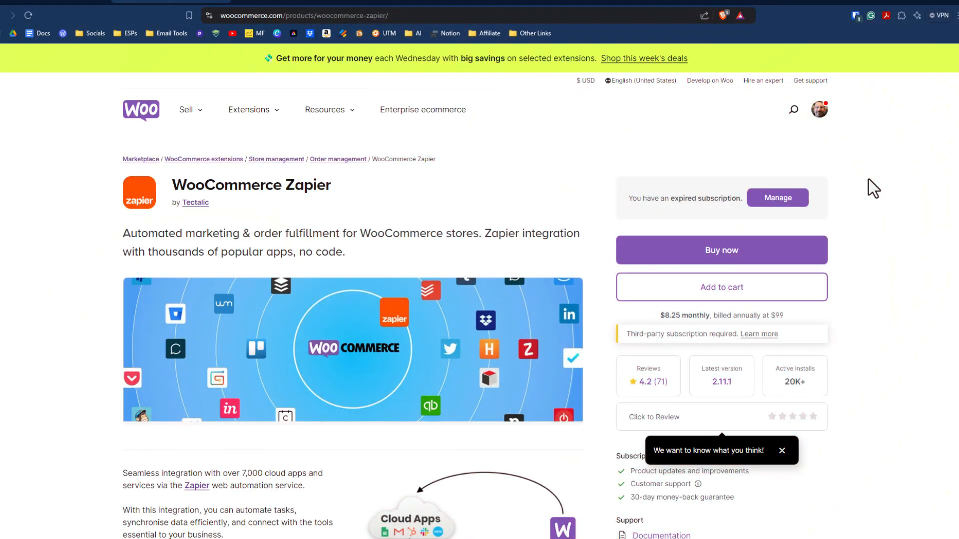
Step: Scroll through the WooCommerce Zapier extension's description, pricing and supported triggers and actions
scroll("down", 3)
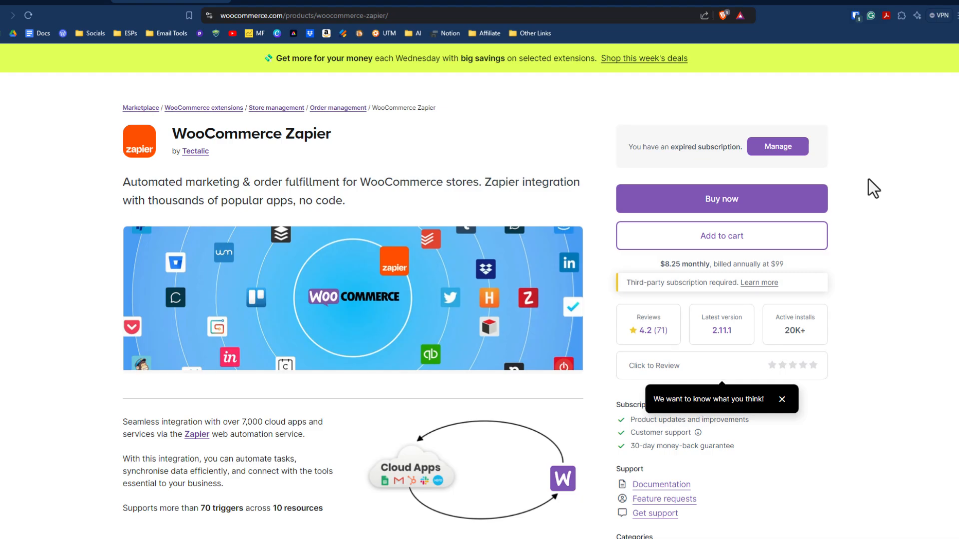
scroll("down", 3)
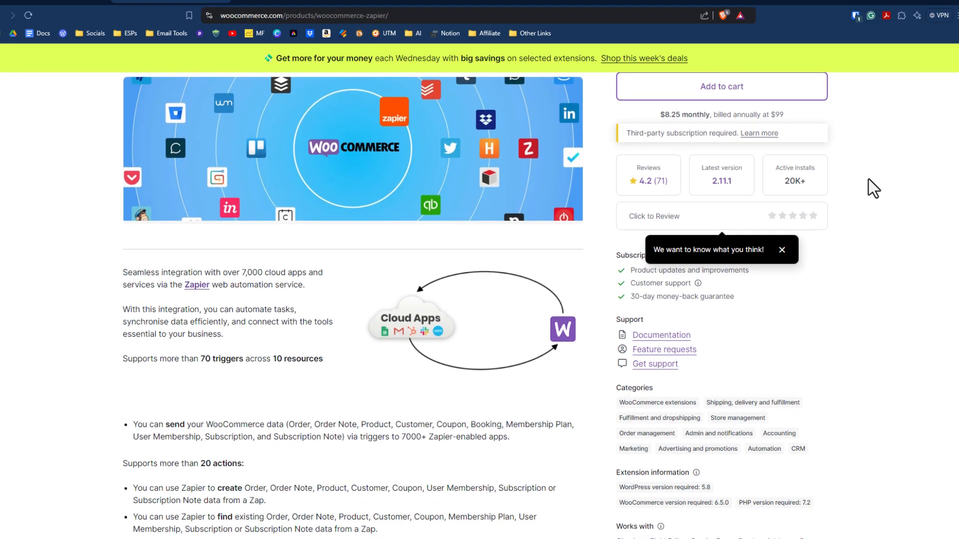
scroll("down", 3)
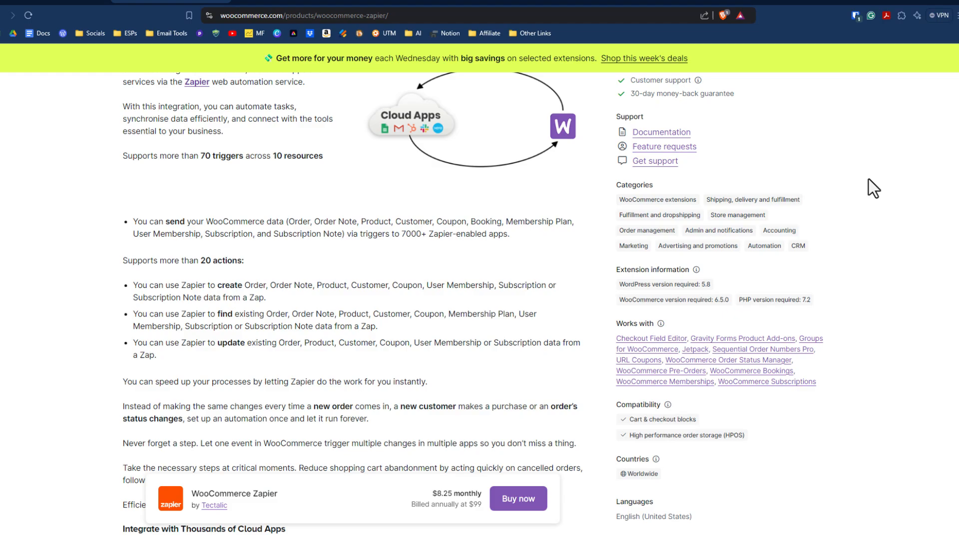
scroll("down", 3)
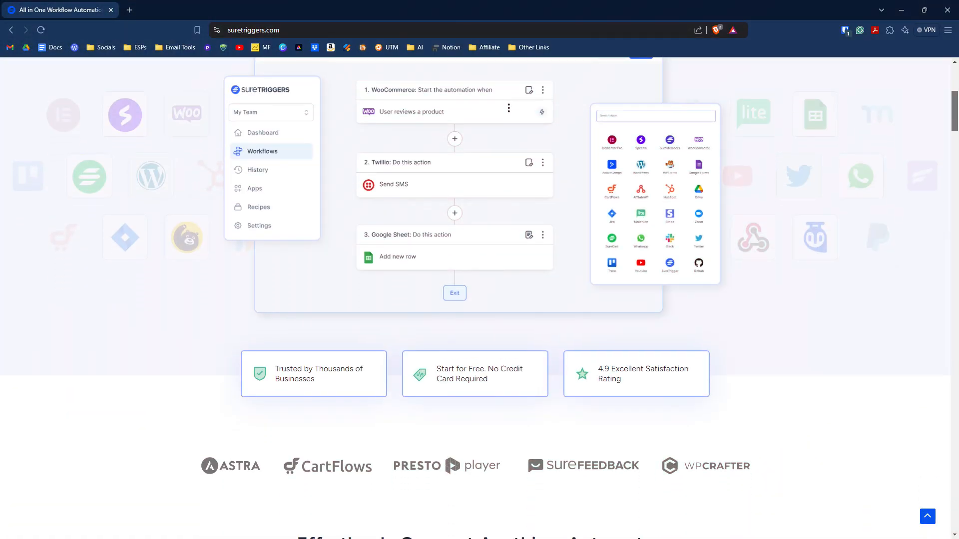
Step: Scroll the SureTriggers homepage down to the 'How Does SureTriggers Work?' select-apps, trigger and actions steps
scroll("down", 3)
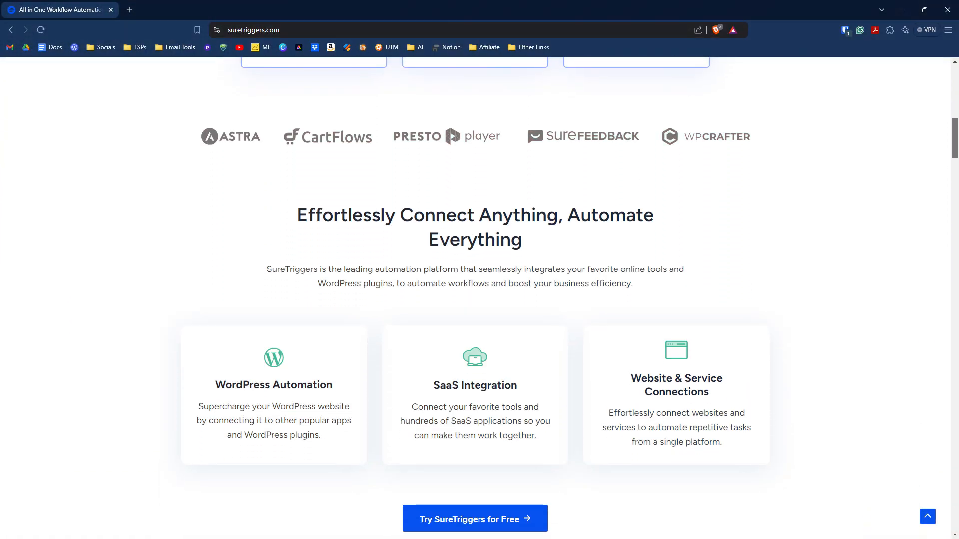
scroll("down", 3)
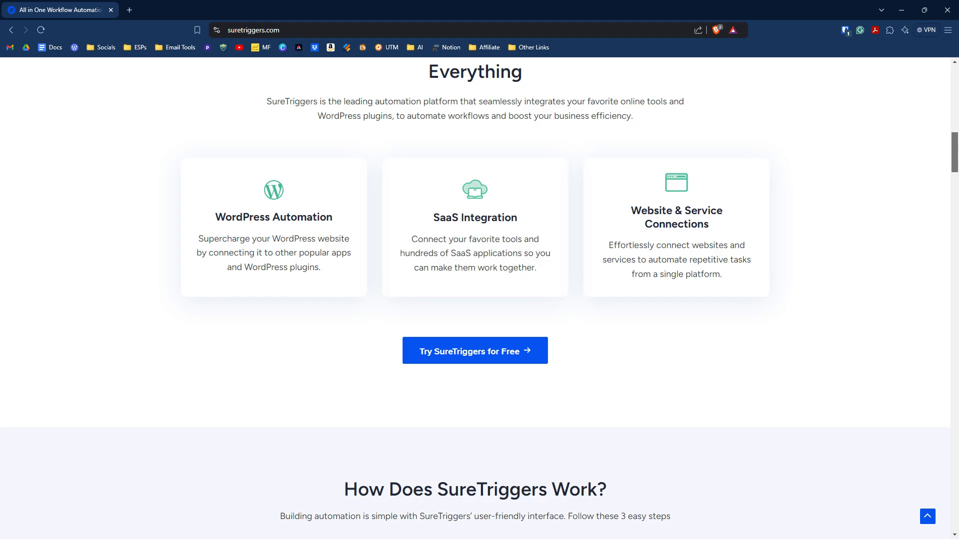
scroll("down", 3)
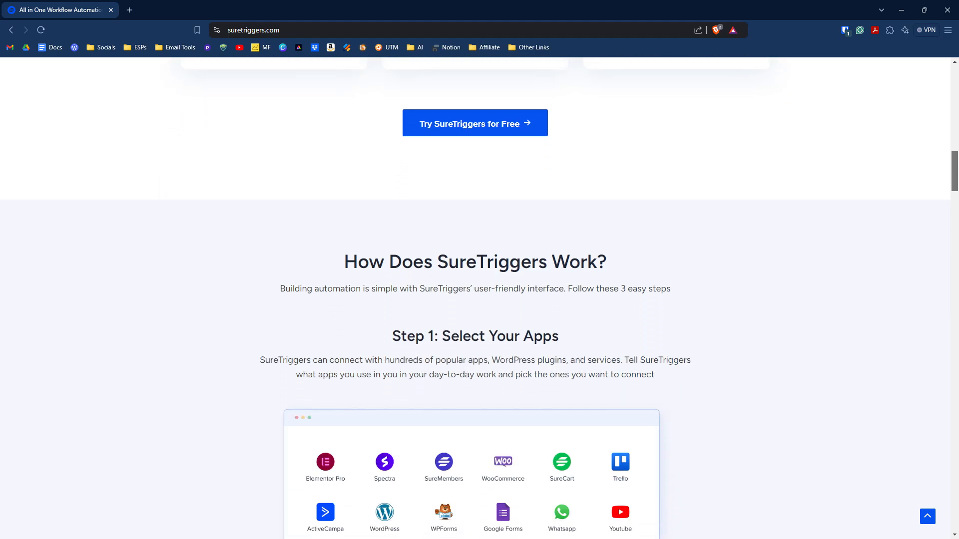
scroll("down", 3)
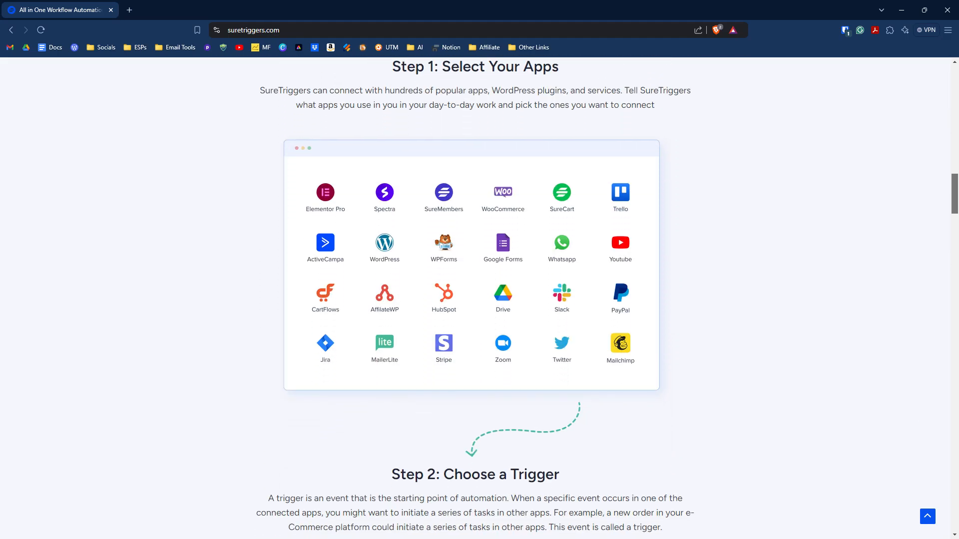
scroll("down", 3)
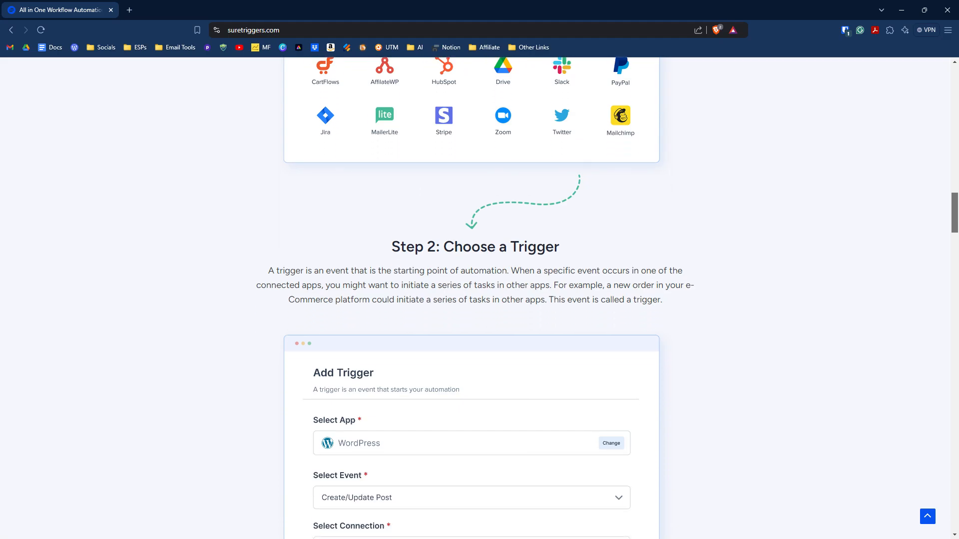
scroll("down", 3)
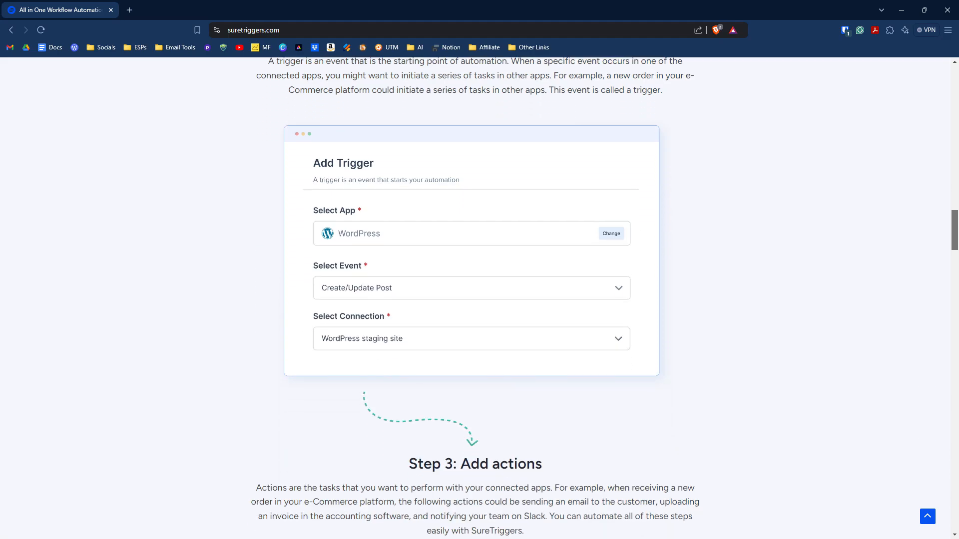
scroll("down", 3)
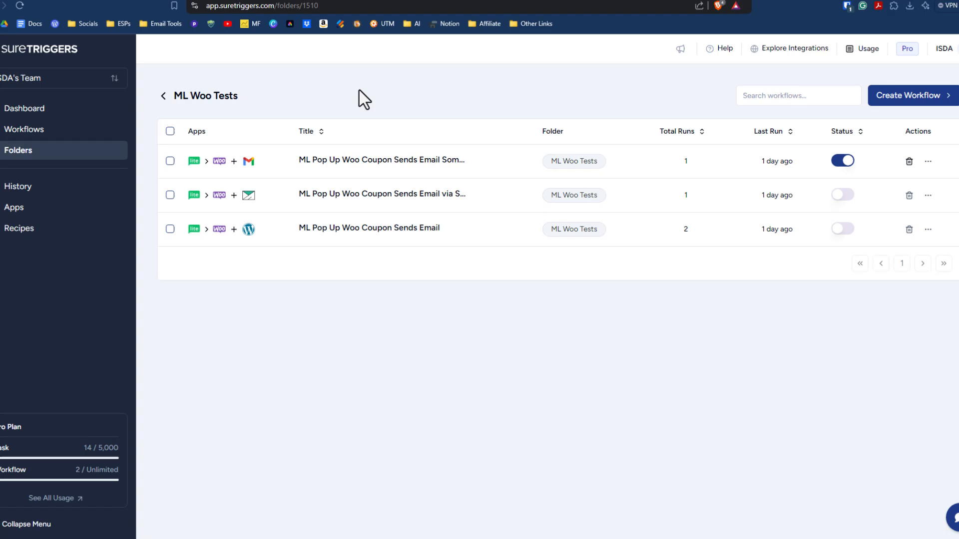
mouse_move(293, 84)
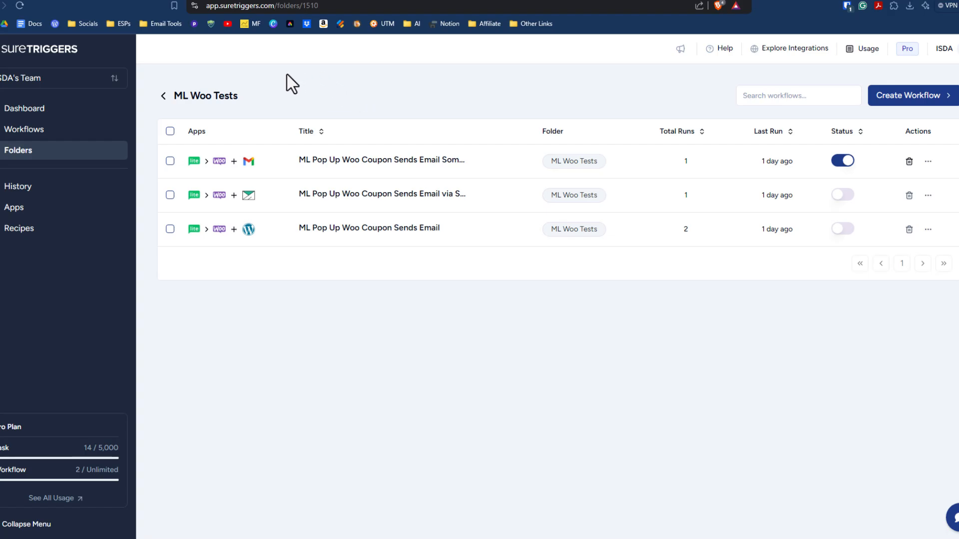
mouse_move(21, 165)
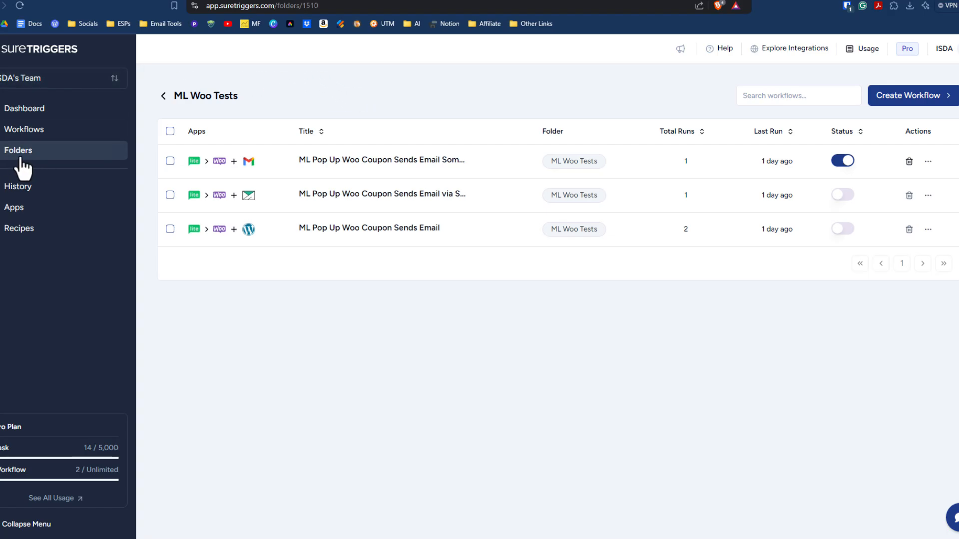
mouse_move(252, 108)
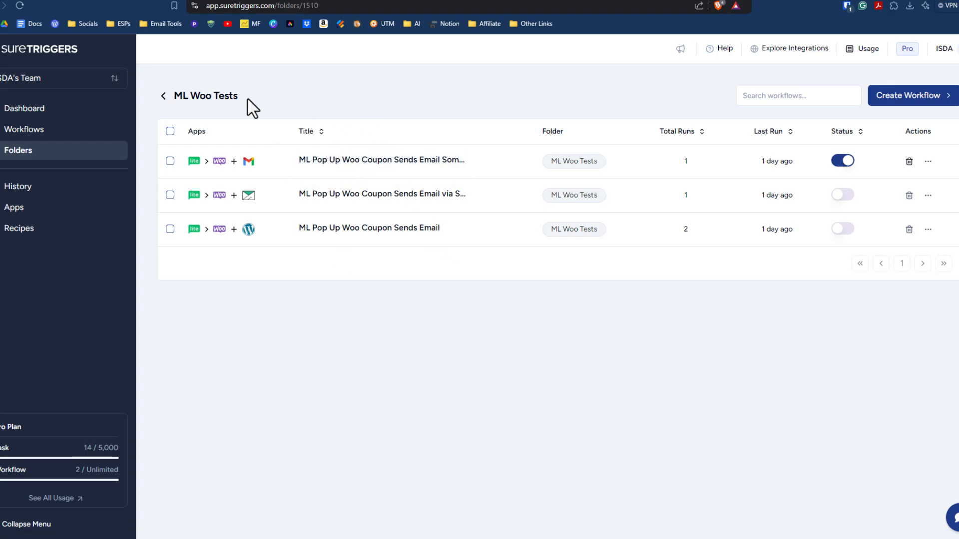
mouse_move(216, 99)
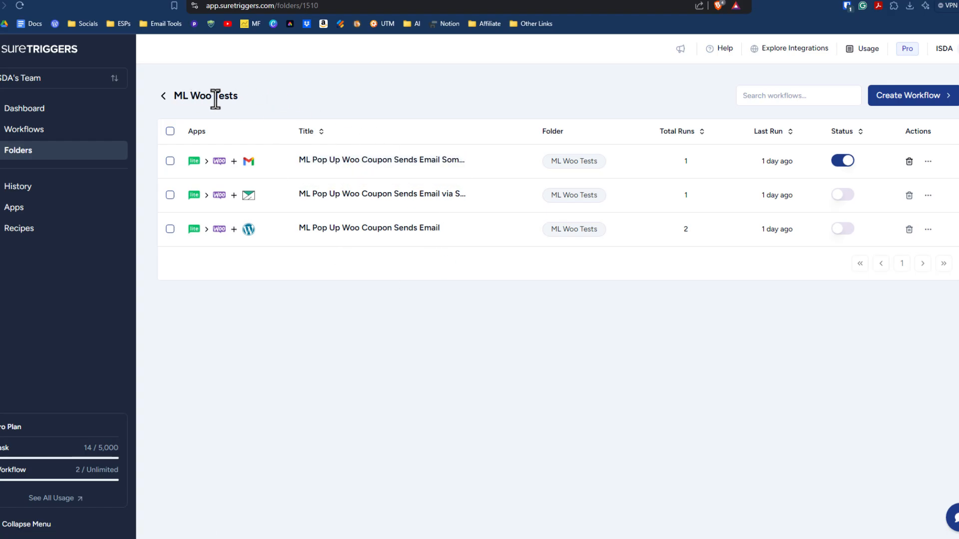
mouse_move(486, 307)
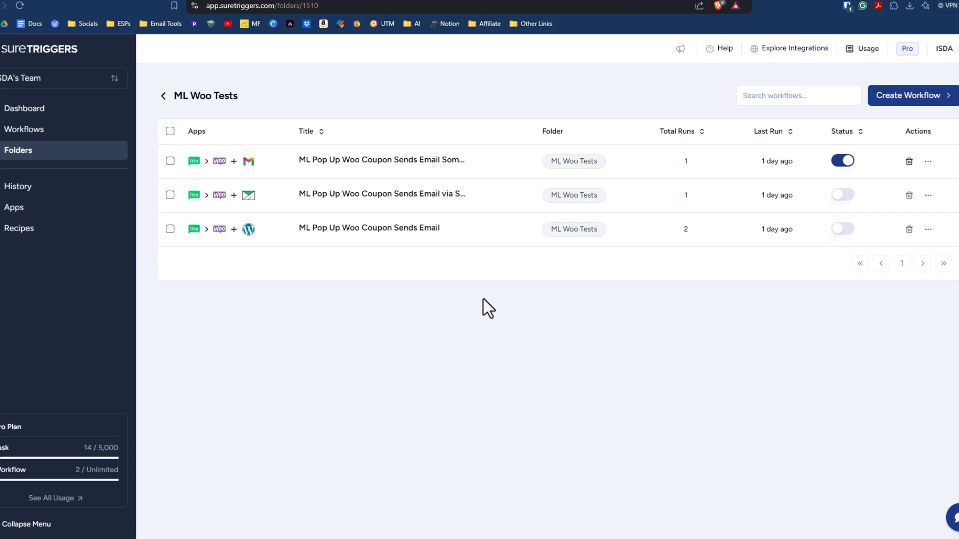
mouse_move(249, 195)
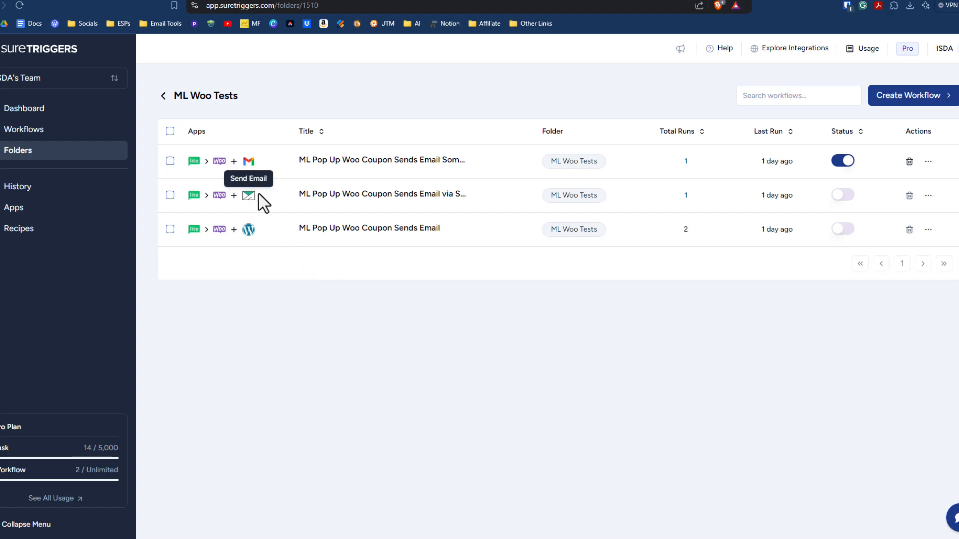
mouse_move(368, 194)
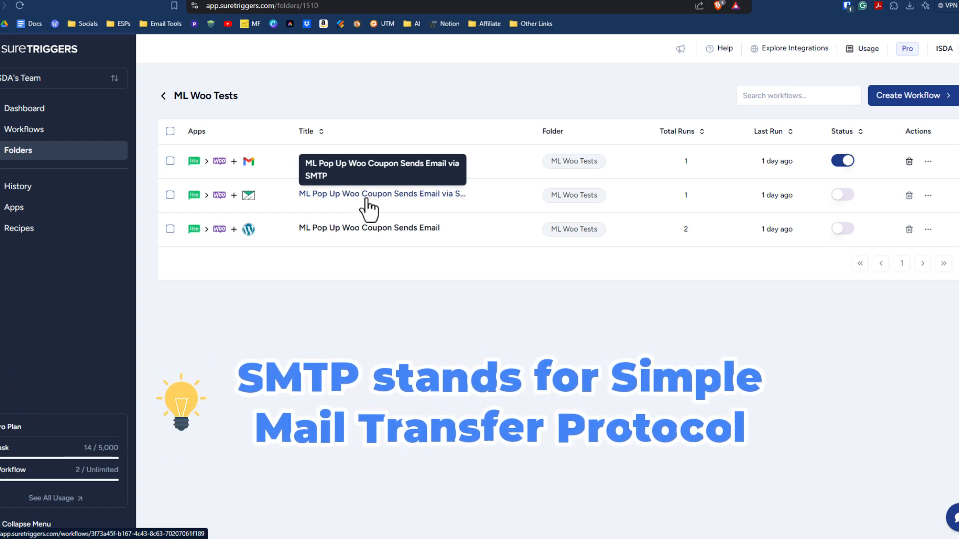
Step: Open the 'ML Pop Up Woo Coupon Sends Email via SMTP' workflow from the ML Woo Tests folder
left_click(380, 194)
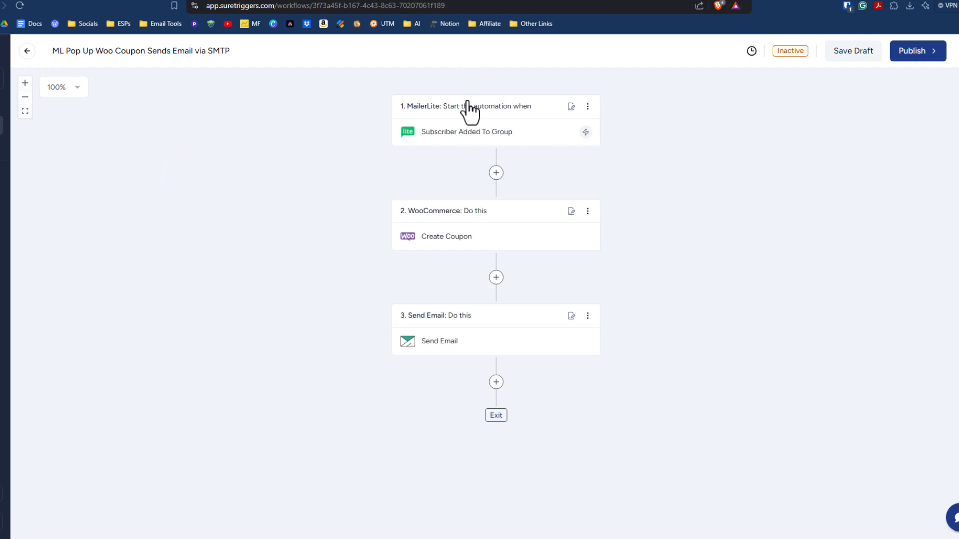
mouse_move(478, 126)
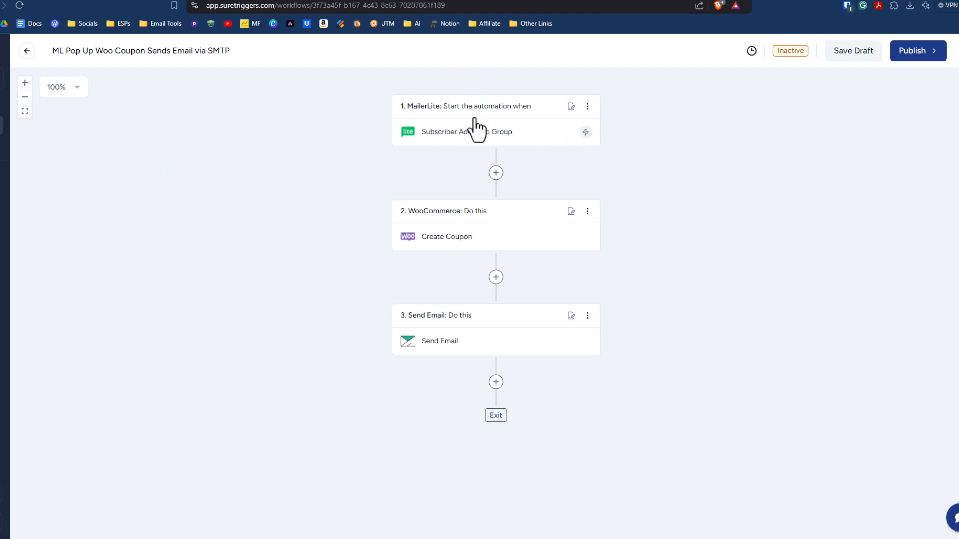
mouse_move(460, 150)
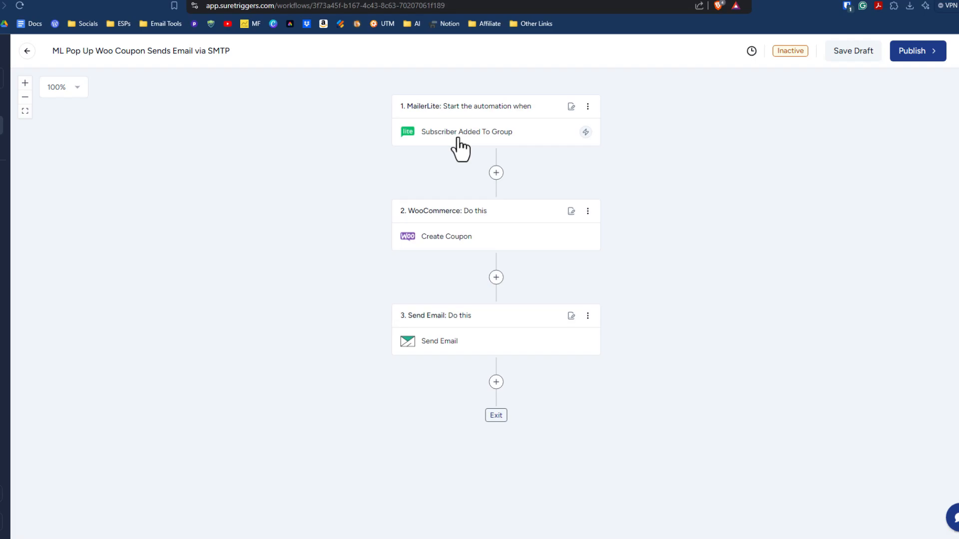
mouse_move(176, 142)
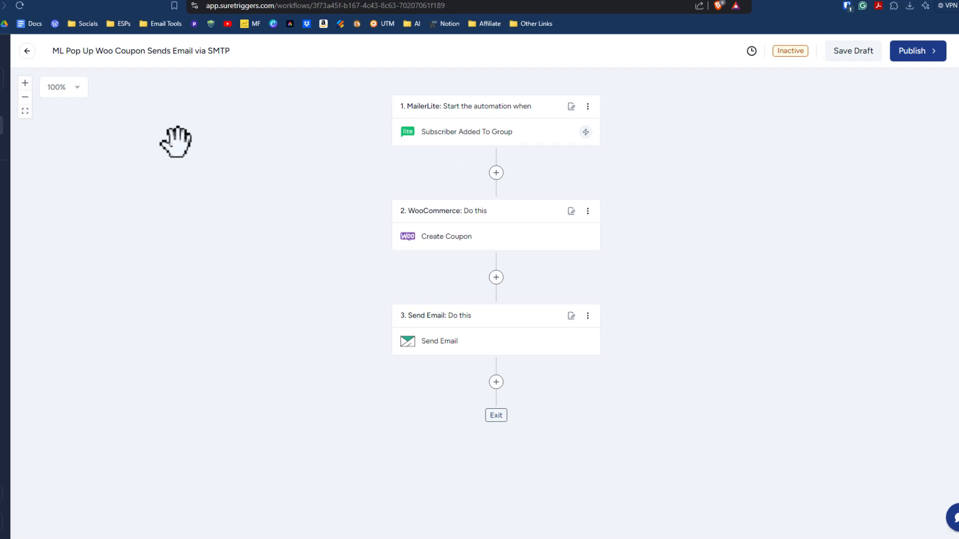
mouse_move(225, 165)
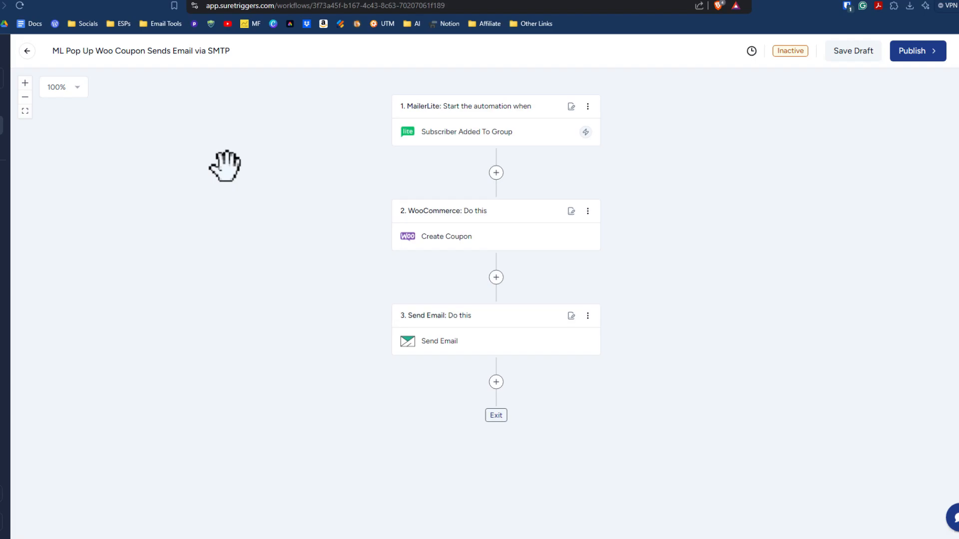
left_click(55, 10)
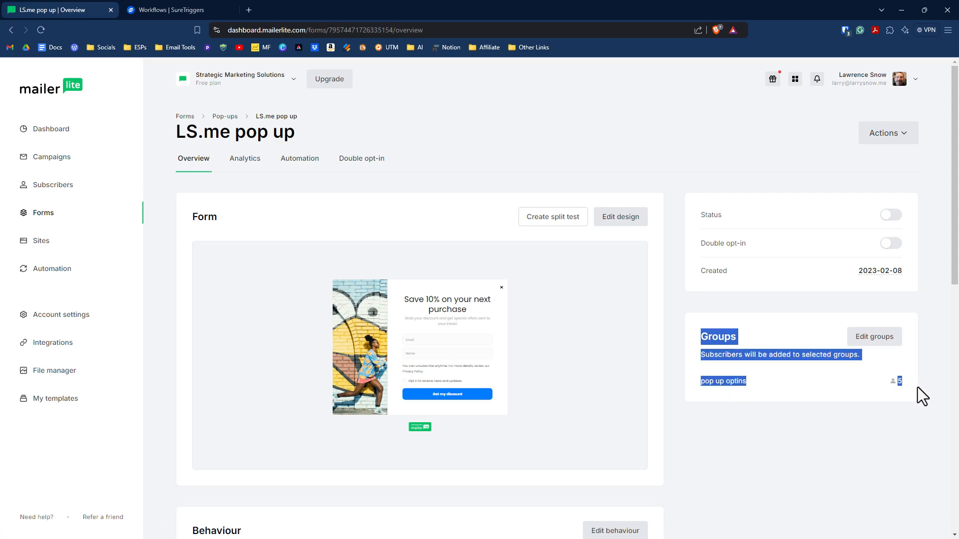
mouse_move(875, 336)
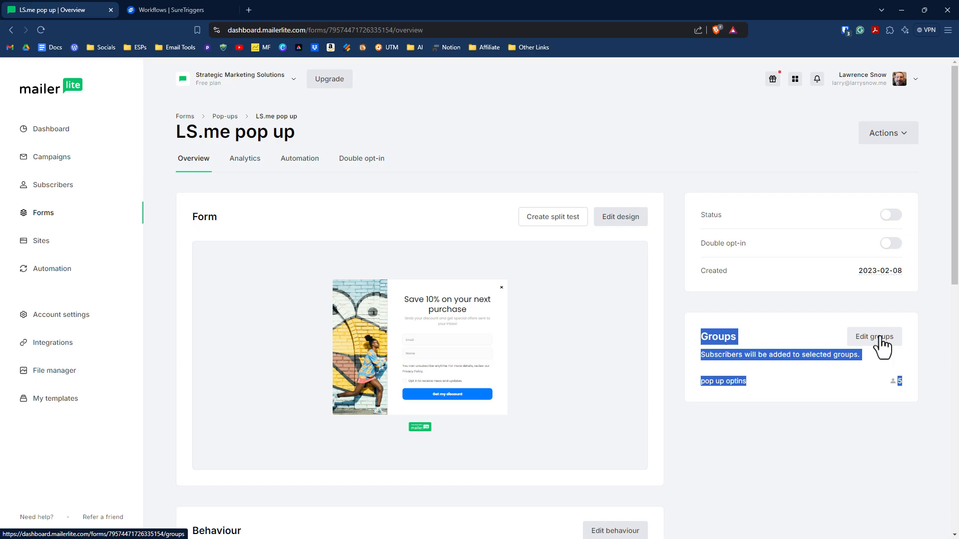
Step: Assign the MailerLite pop-up form to the 'pop up optins' group and return to the SureTriggers workflow
left_click(874, 337)
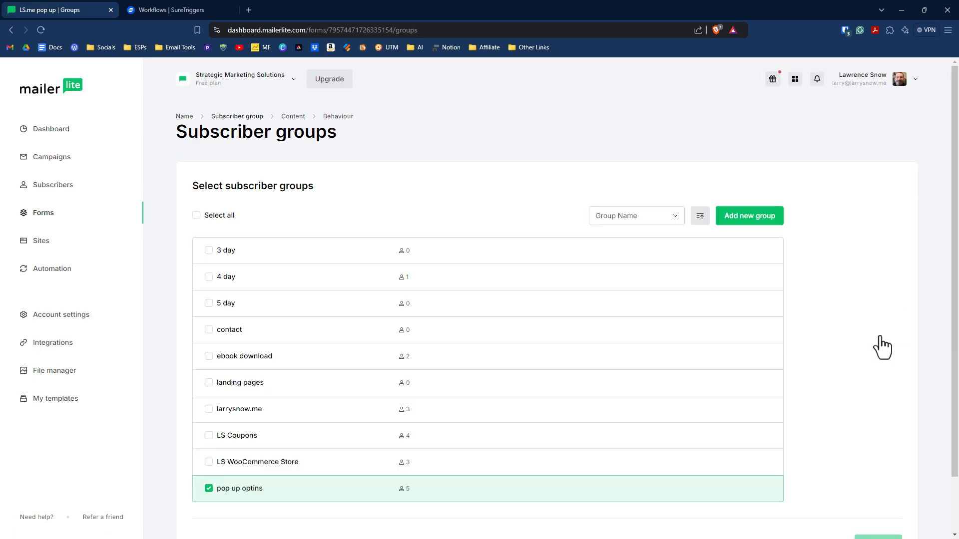
mouse_move(307, 394)
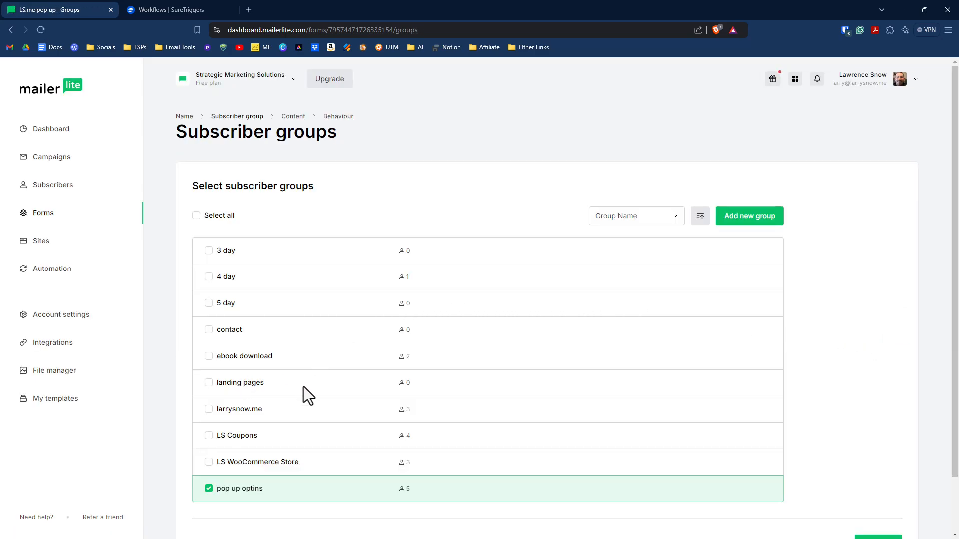
mouse_move(297, 450)
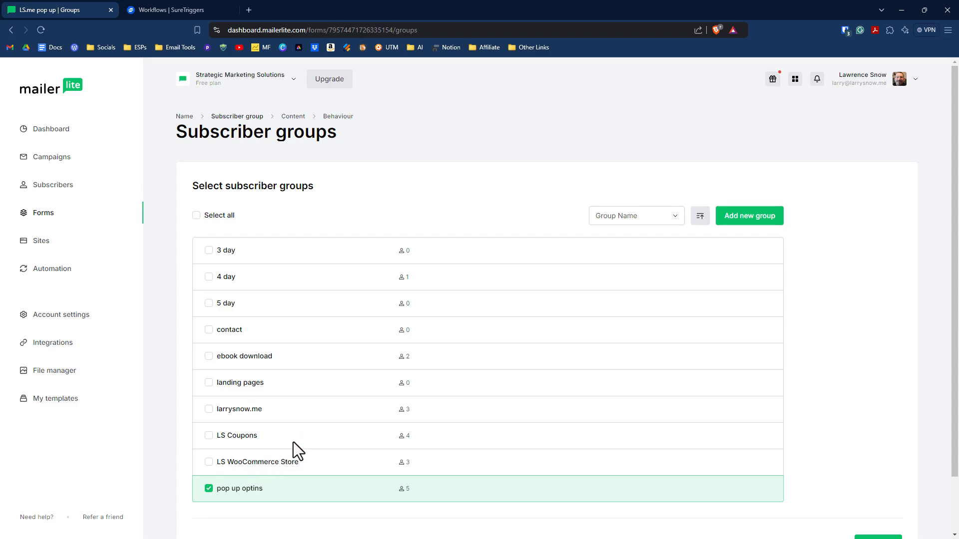
mouse_move(570, 397)
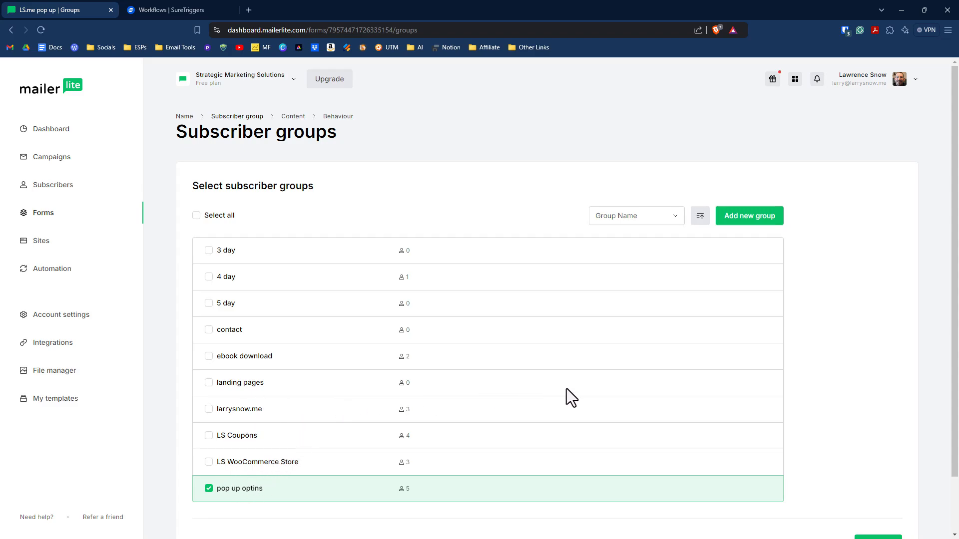
left_click(164, 10)
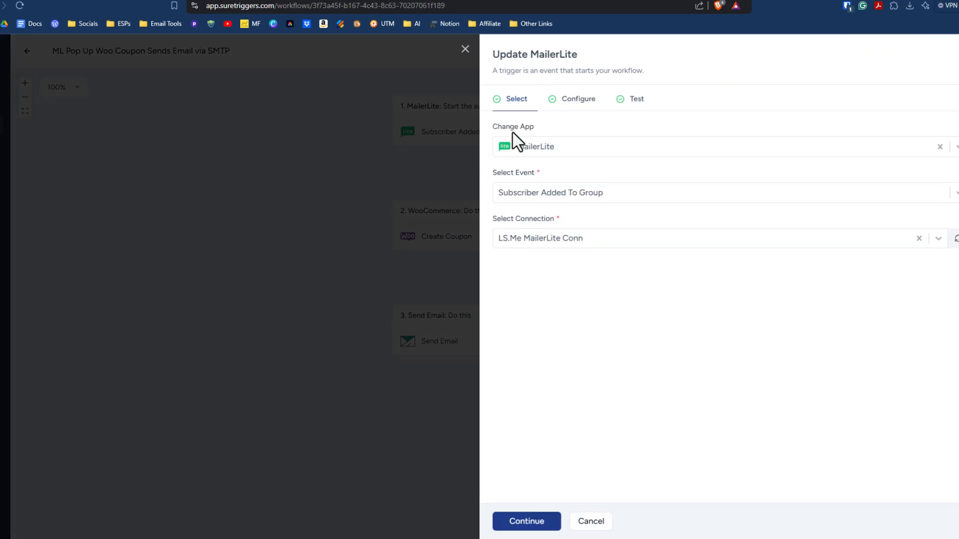
mouse_move(576, 170)
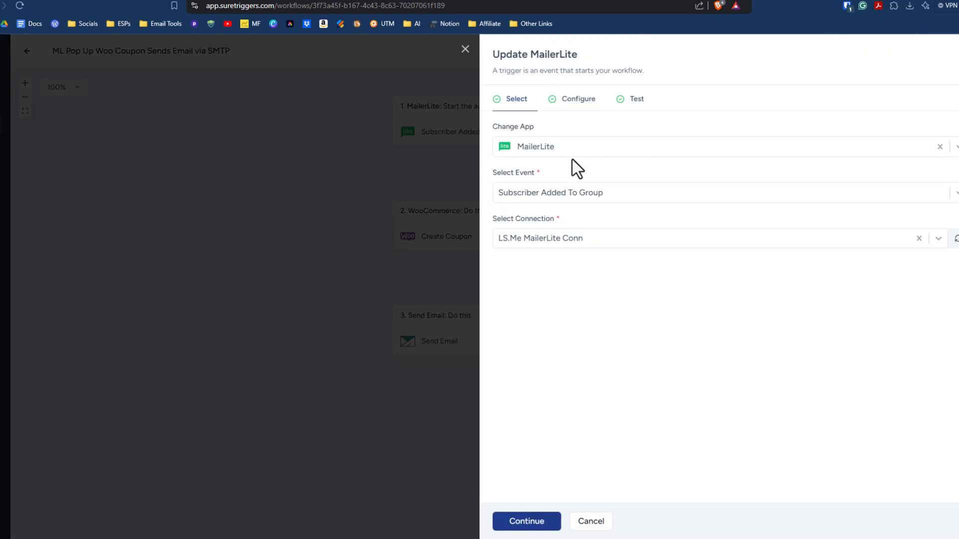
mouse_move(595, 255)
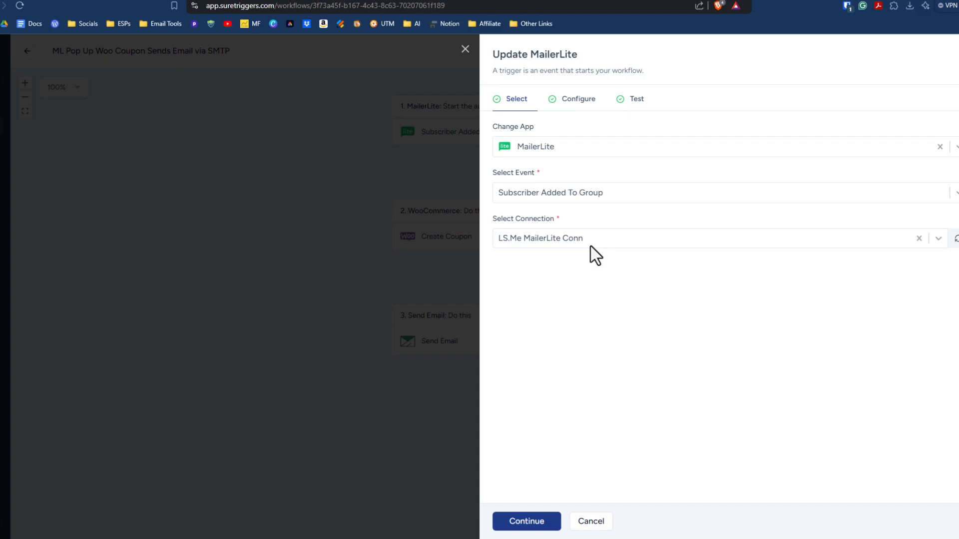
mouse_move(579, 249)
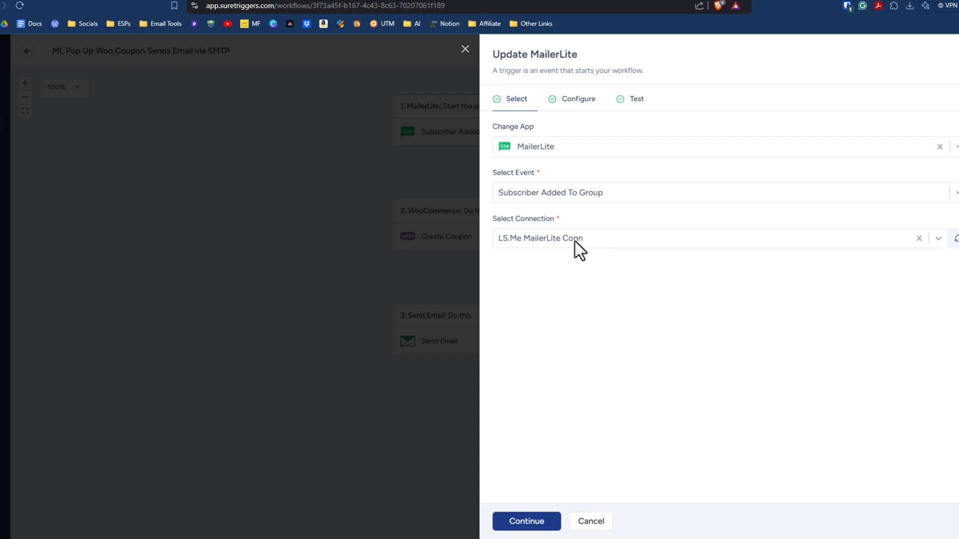
mouse_move(591, 196)
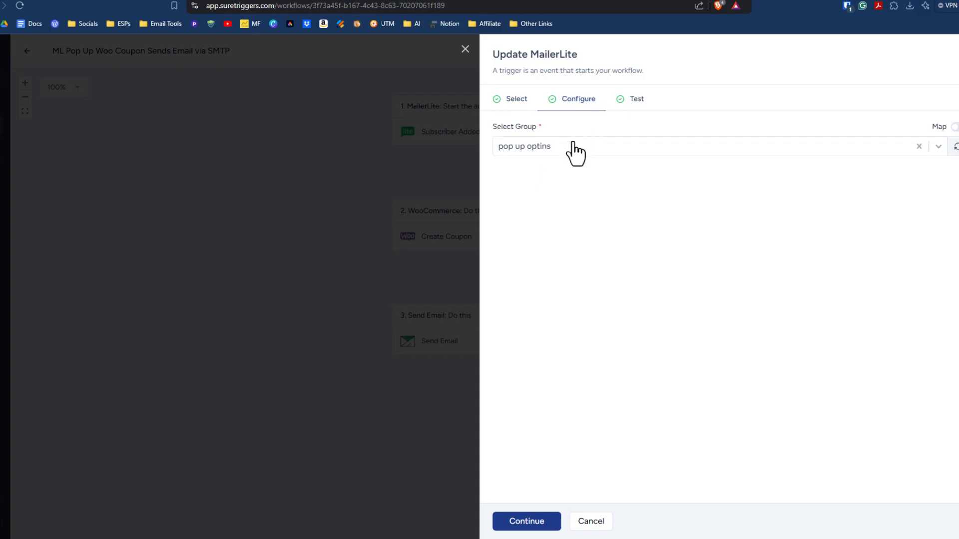
mouse_move(551, 159)
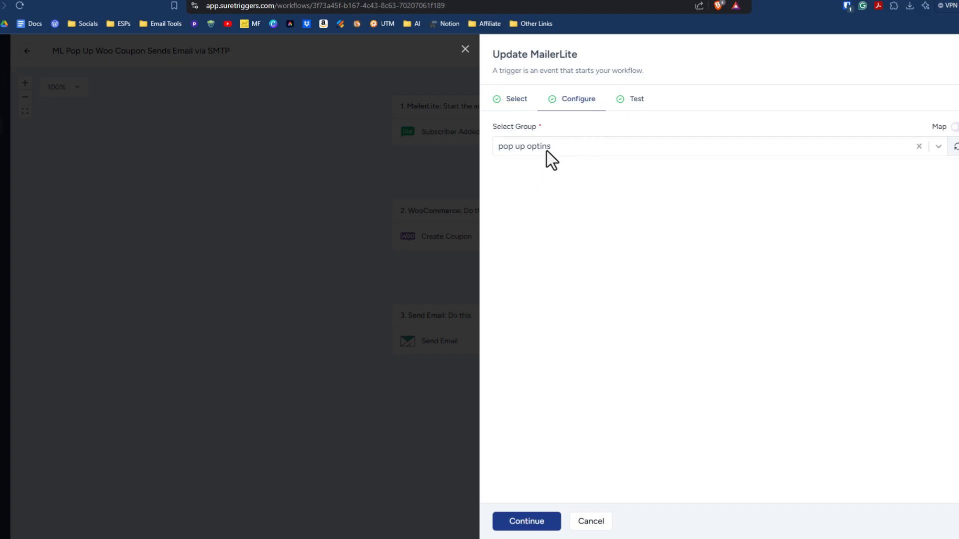
mouse_move(603, 321)
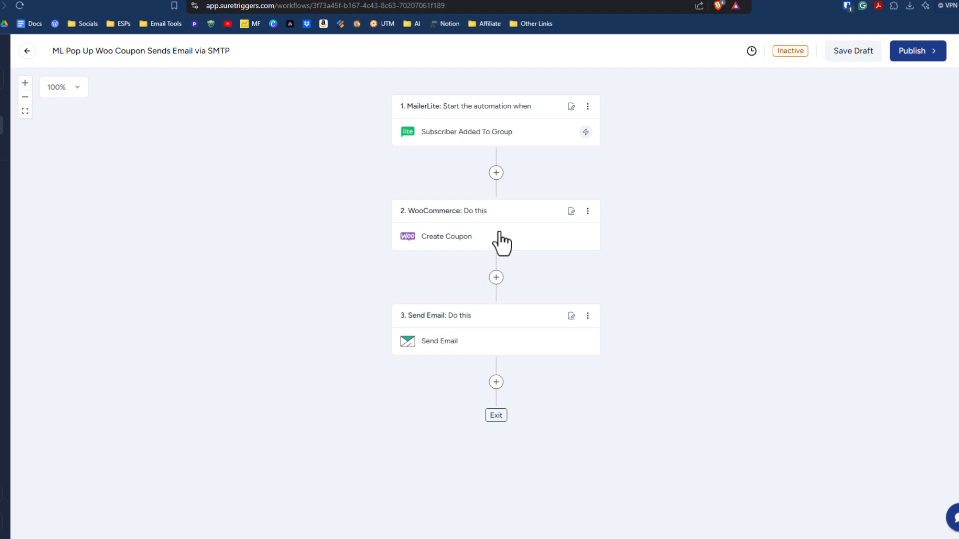
mouse_move(483, 225)
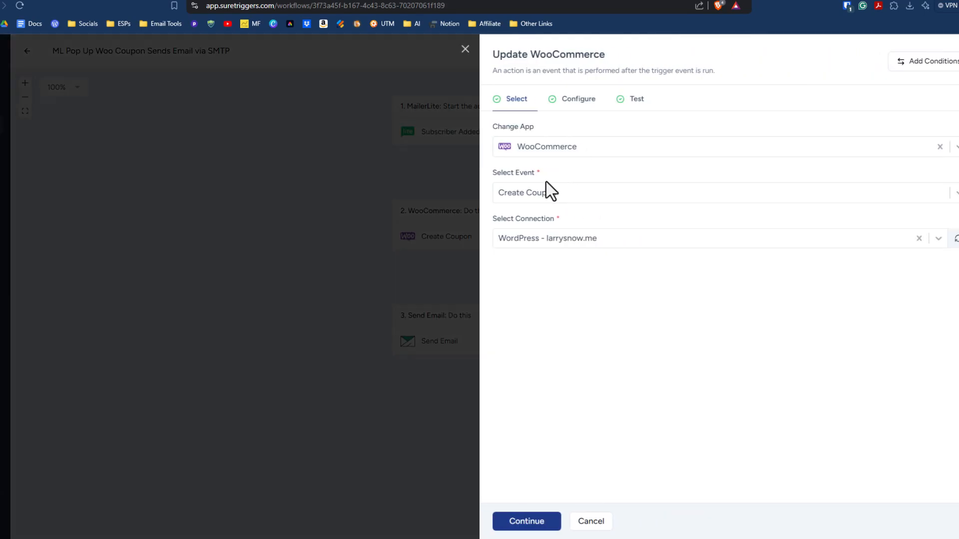
mouse_move(552, 203)
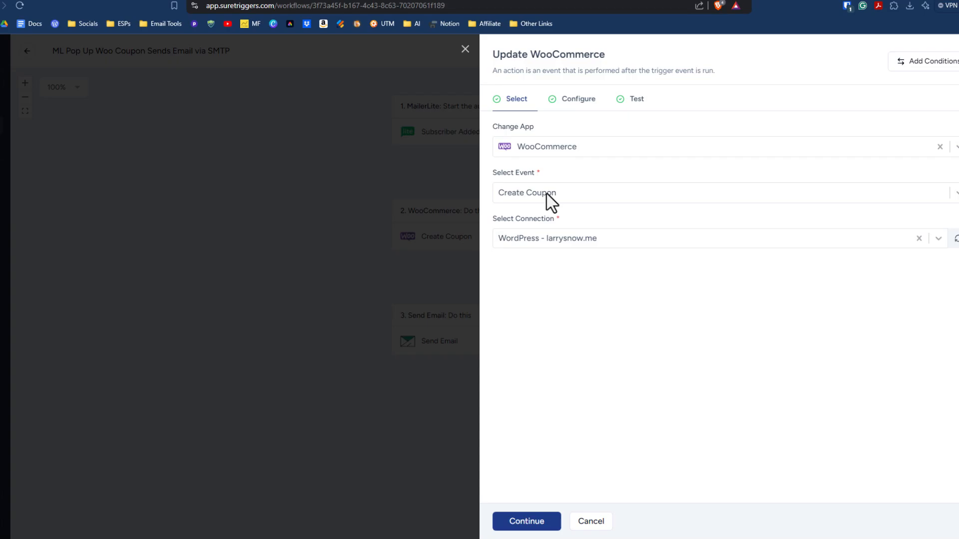
mouse_move(592, 251)
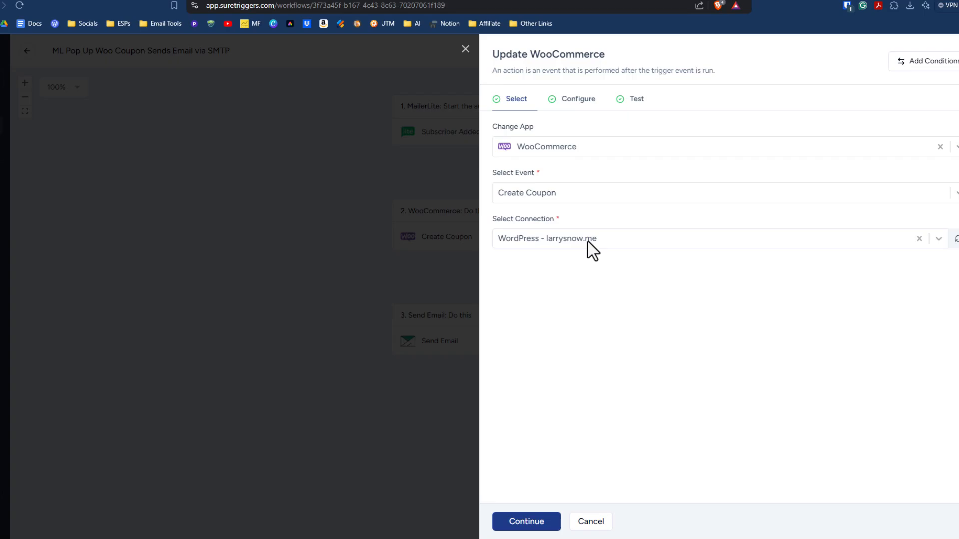
mouse_move(582, 115)
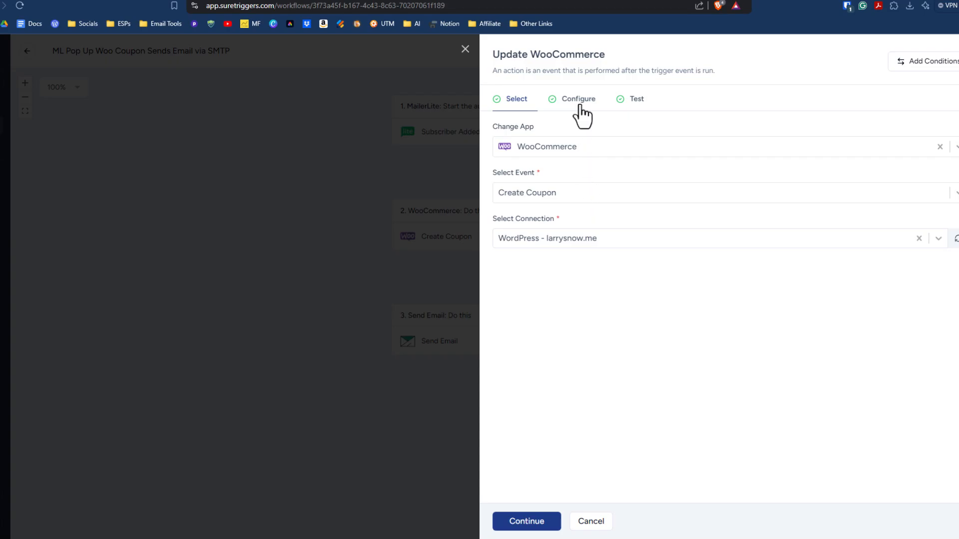
left_click(577, 99)
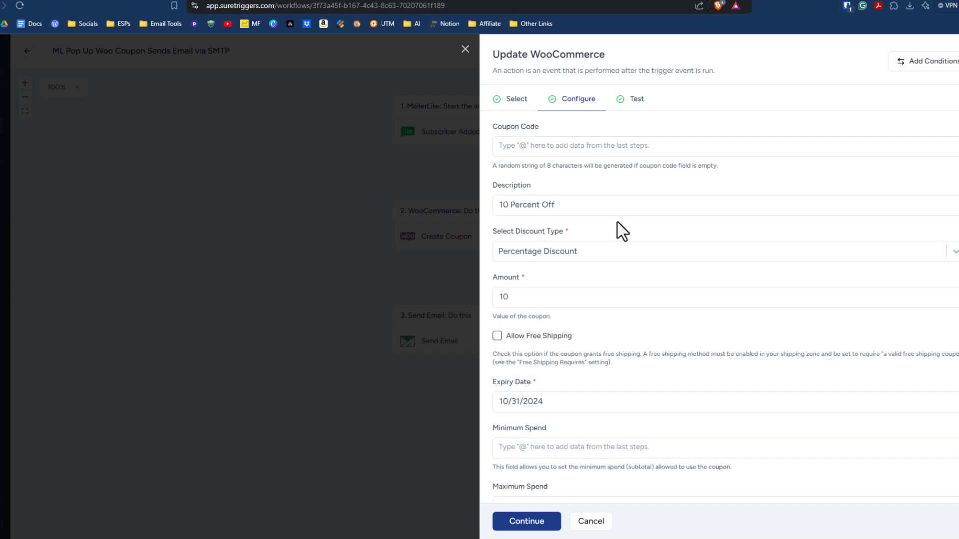
scroll("down", 3)
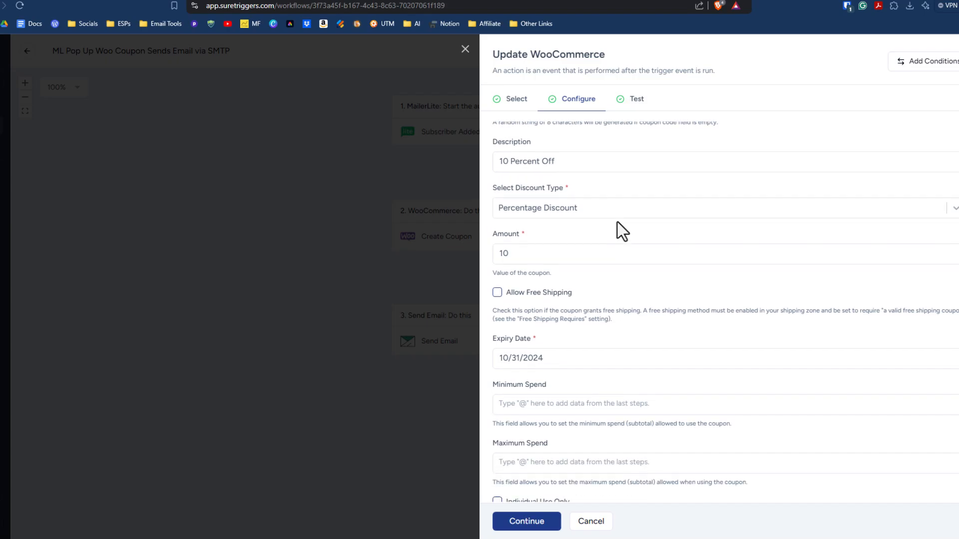
scroll("down", 3)
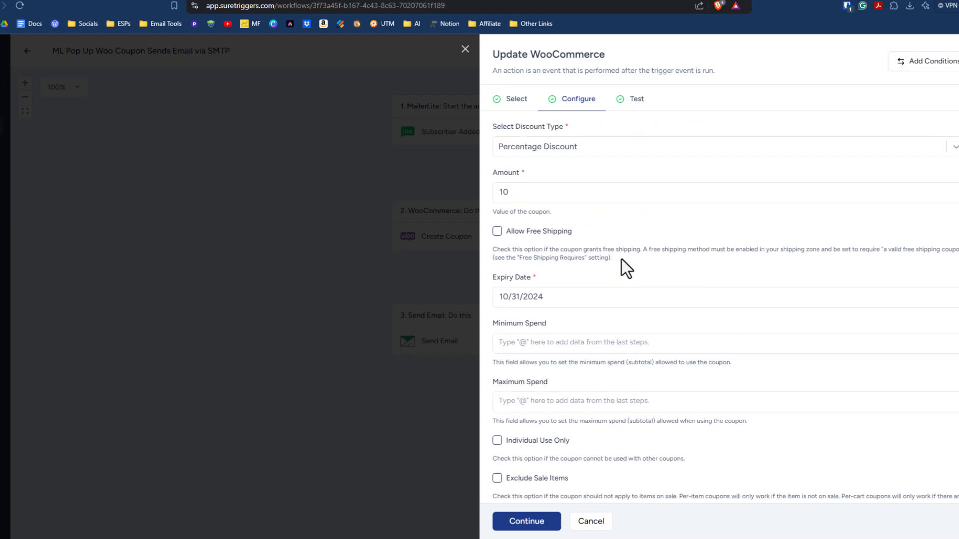
scroll("down", 3)
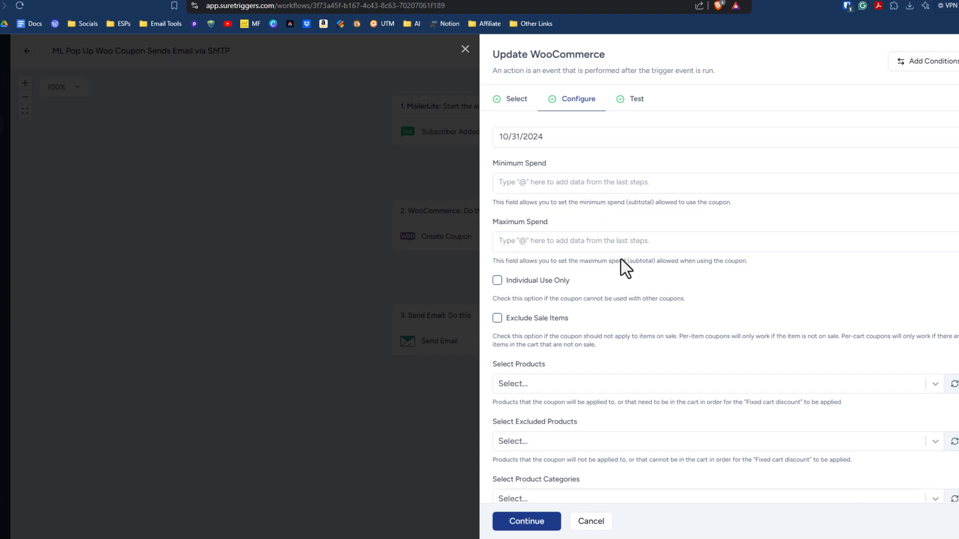
scroll("down", 3)
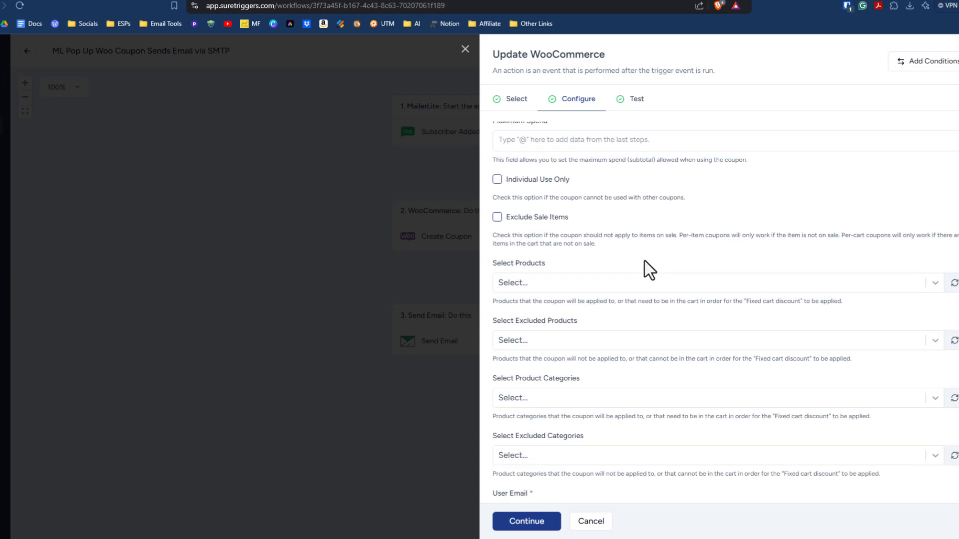
scroll("down", 3)
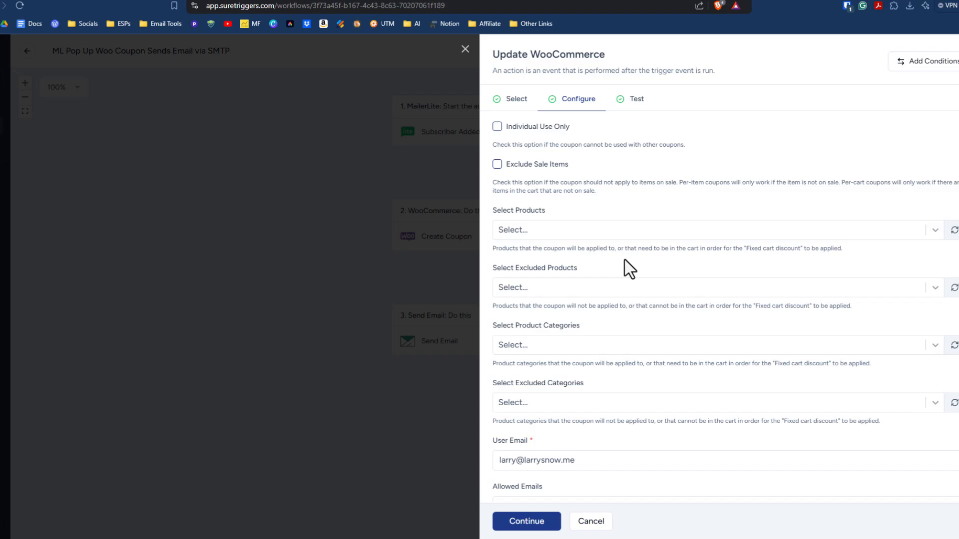
mouse_move(660, 289)
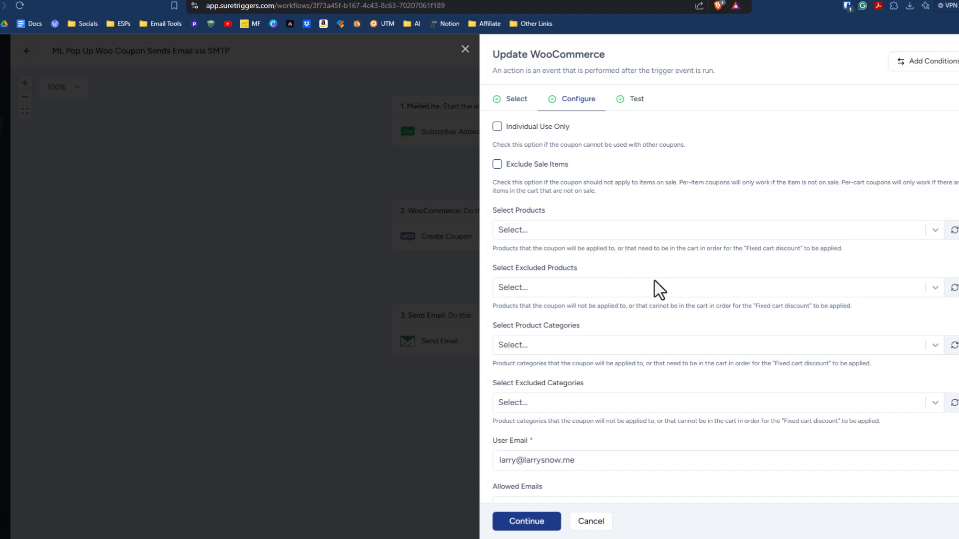
scroll("down", 3)
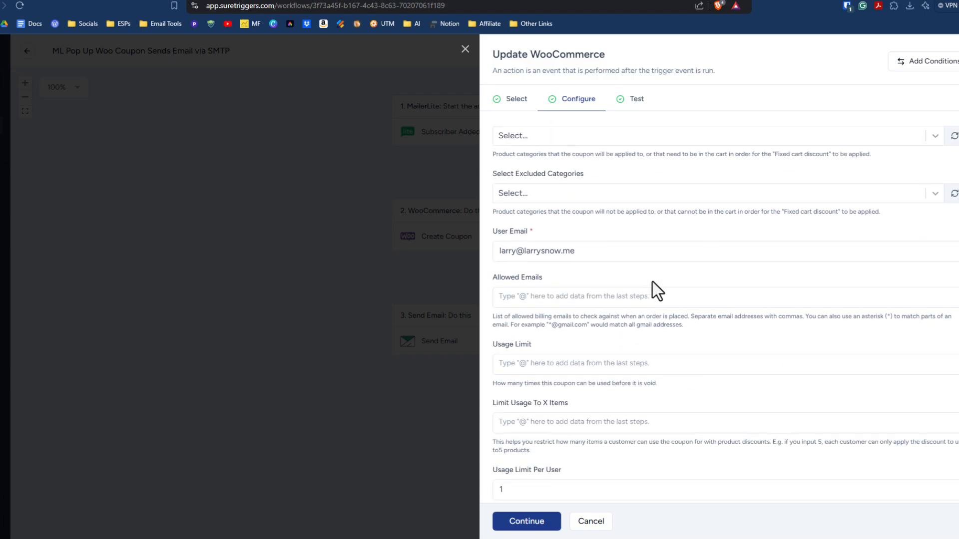
scroll("up", 3)
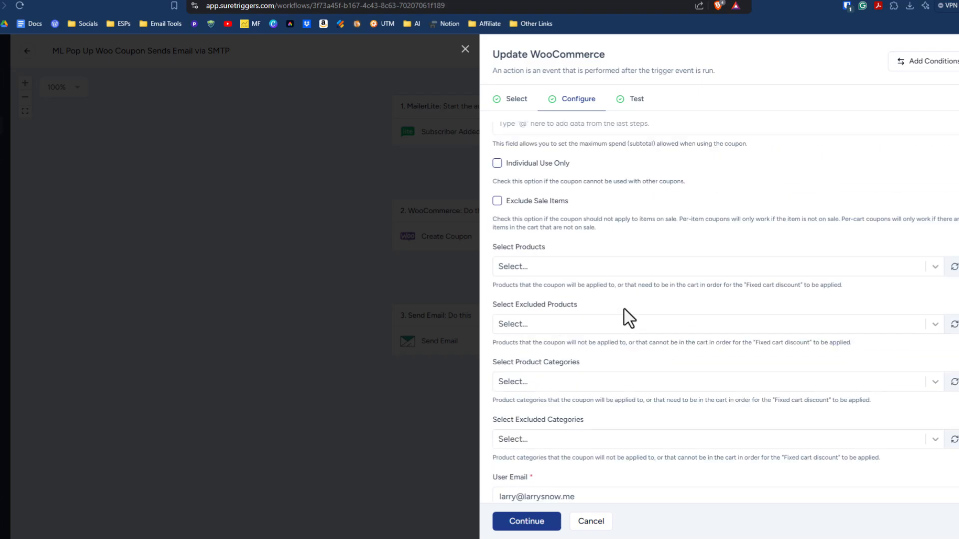
scroll("up", 3)
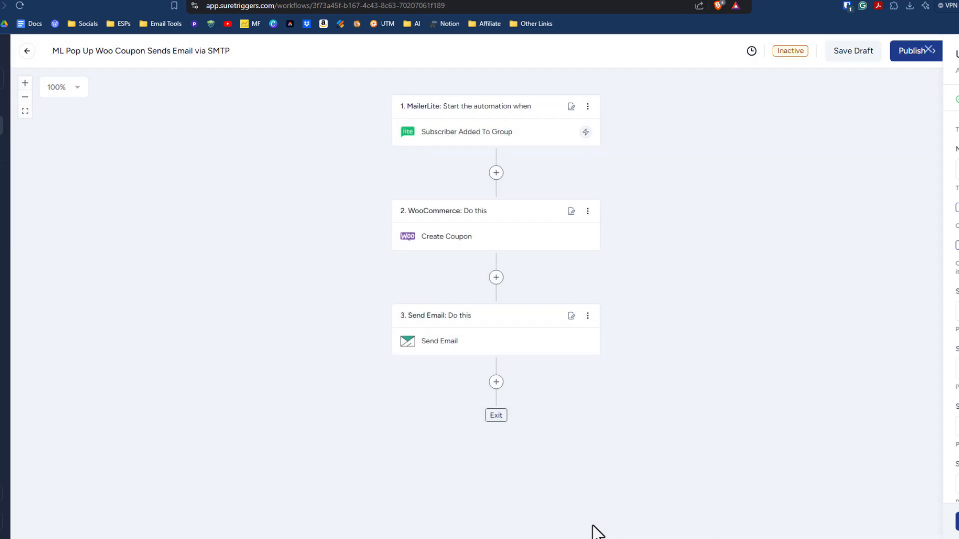
mouse_move(456, 342)
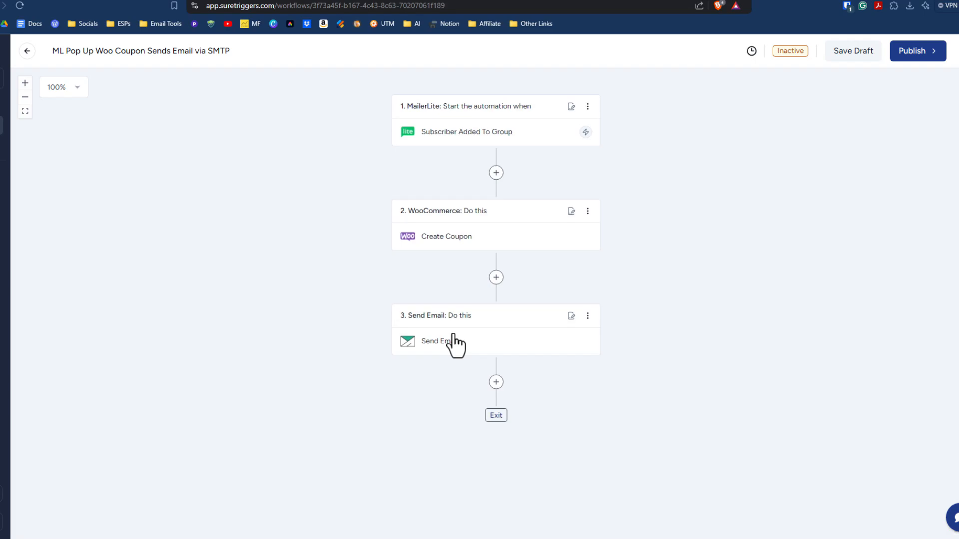
mouse_move(464, 344)
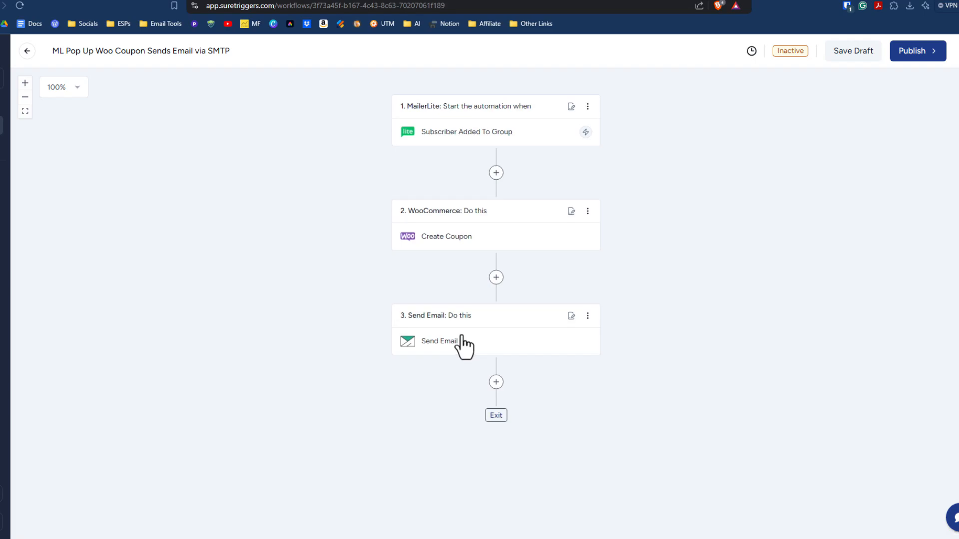
Step: Open the SMTP workflow's Send Email step showing its SendMail Connection settings
left_click(439, 341)
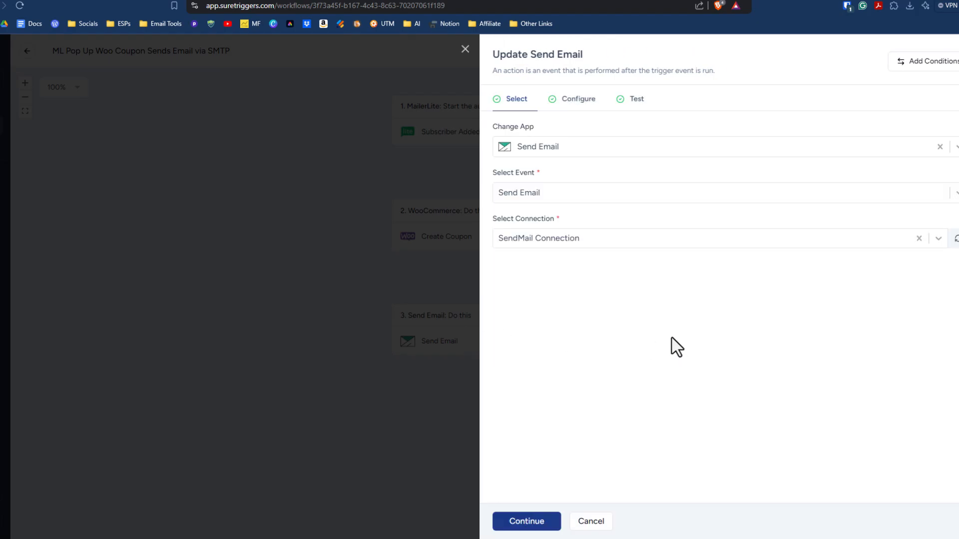
mouse_move(588, 274)
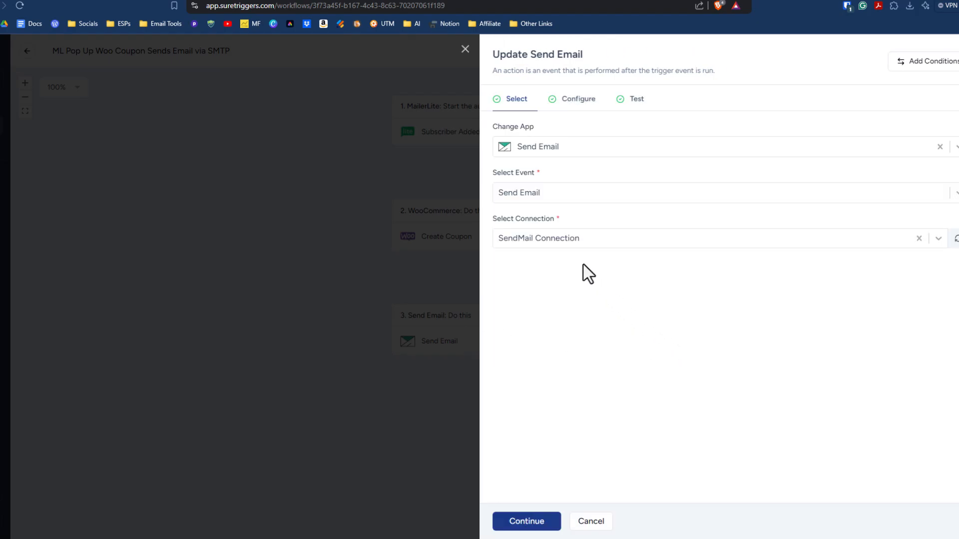
mouse_move(565, 205)
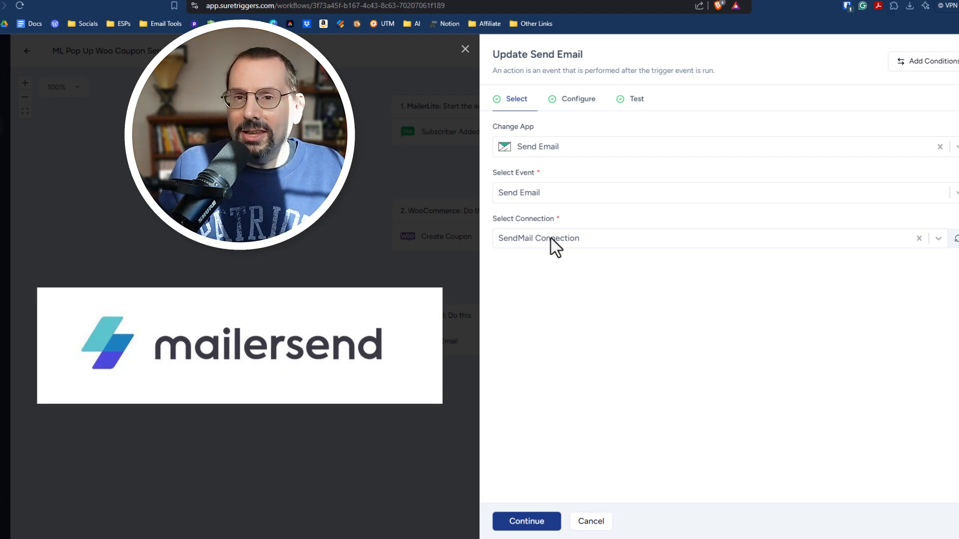
mouse_move(557, 251)
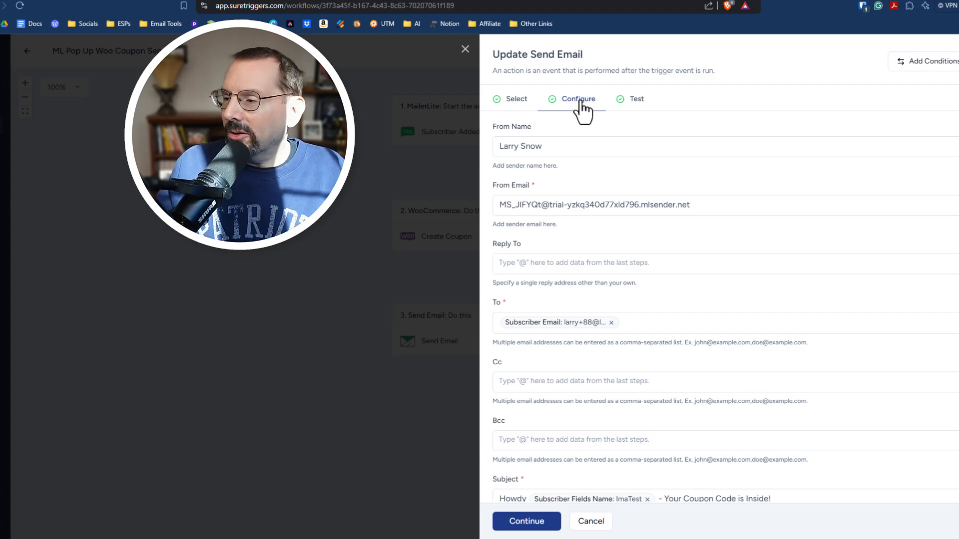
Step: Review the email's To, Cc, Bcc, coupon Subject and welcome Body fields, then close the Send Email panel
scroll("down", 3)
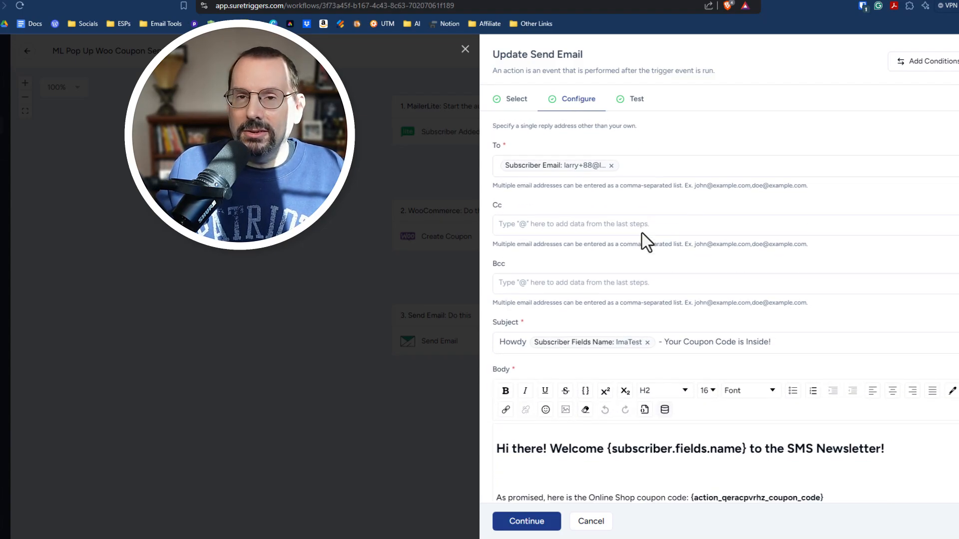
scroll("down", 3)
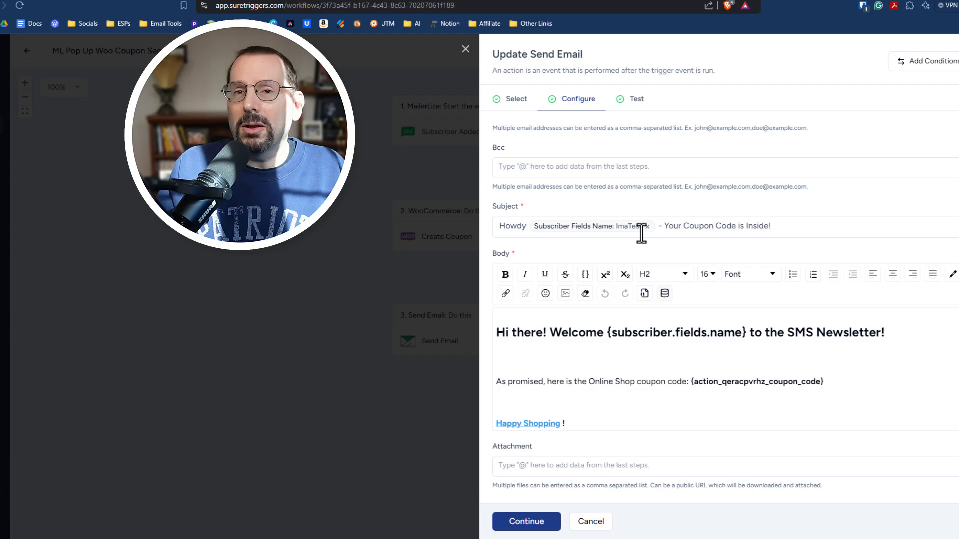
scroll("up", 3)
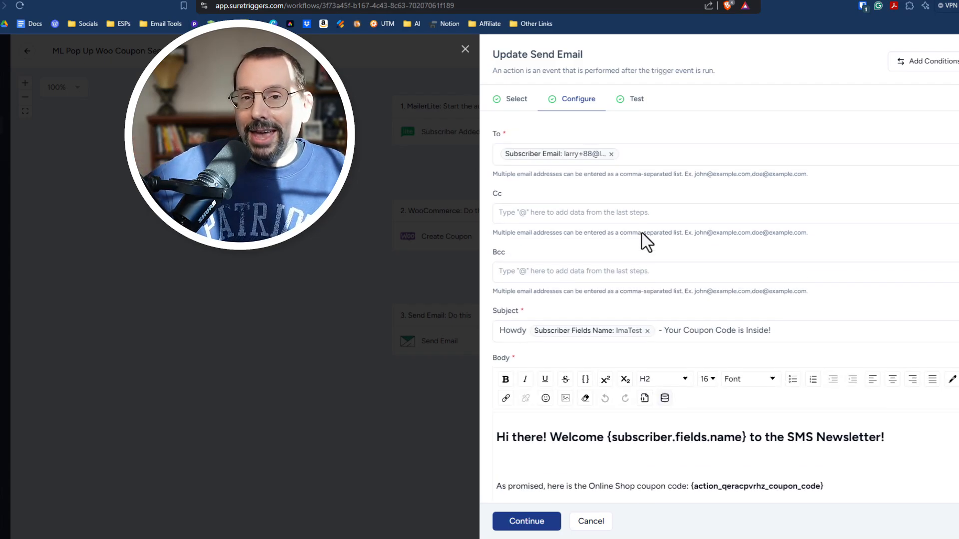
scroll("up", 3)
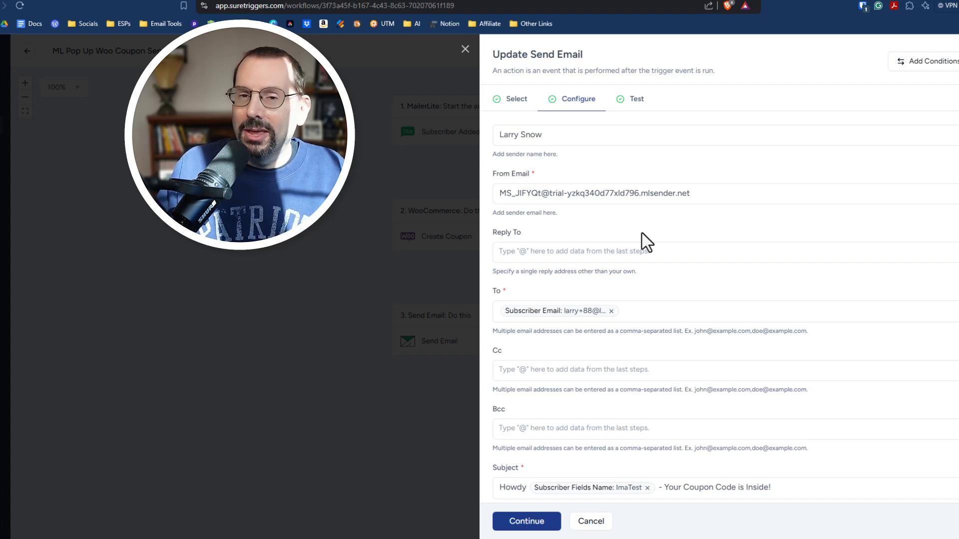
left_click(516, 99)
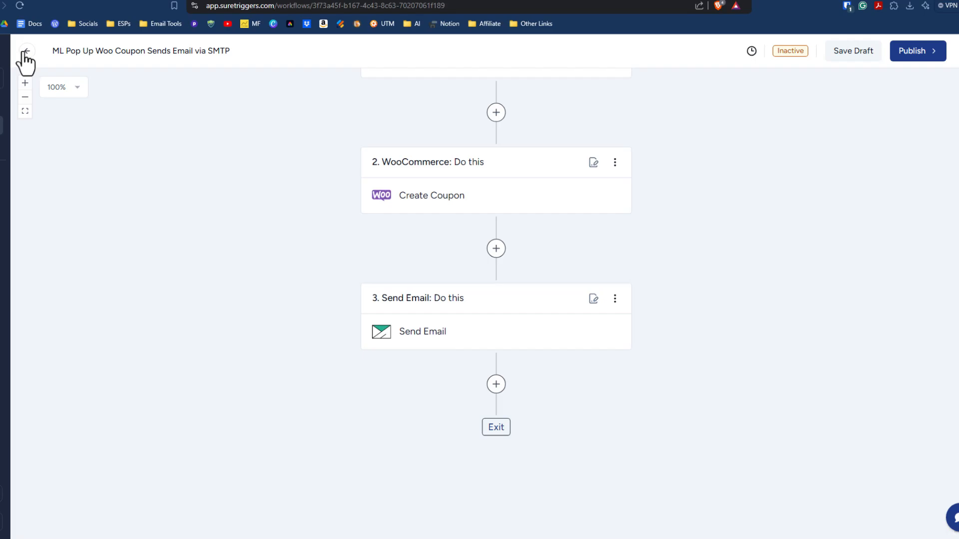
Step: Return to the ML Woo Tests folder and open the 'ML Pop Up Woo Coupon Sends Email' WordPress workflow
left_click(25, 51)
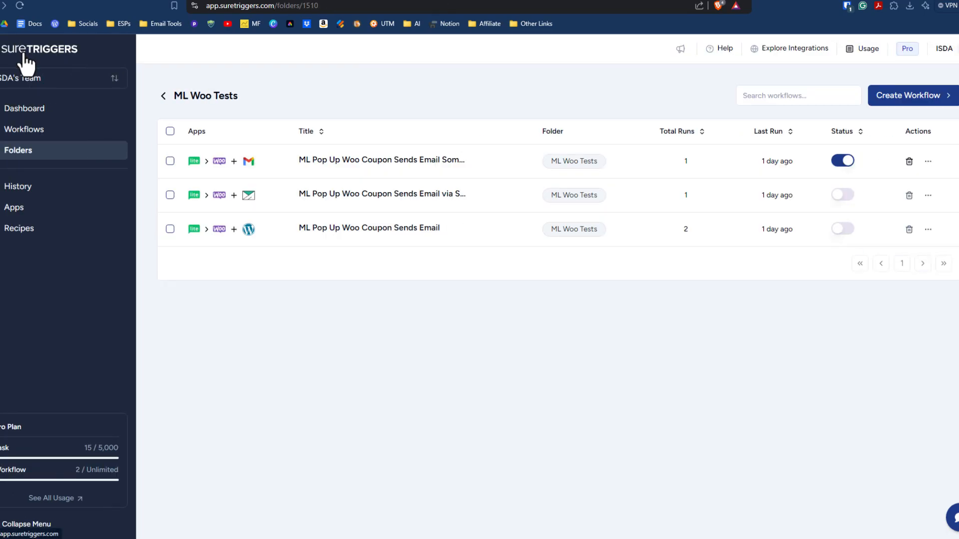
mouse_move(368, 228)
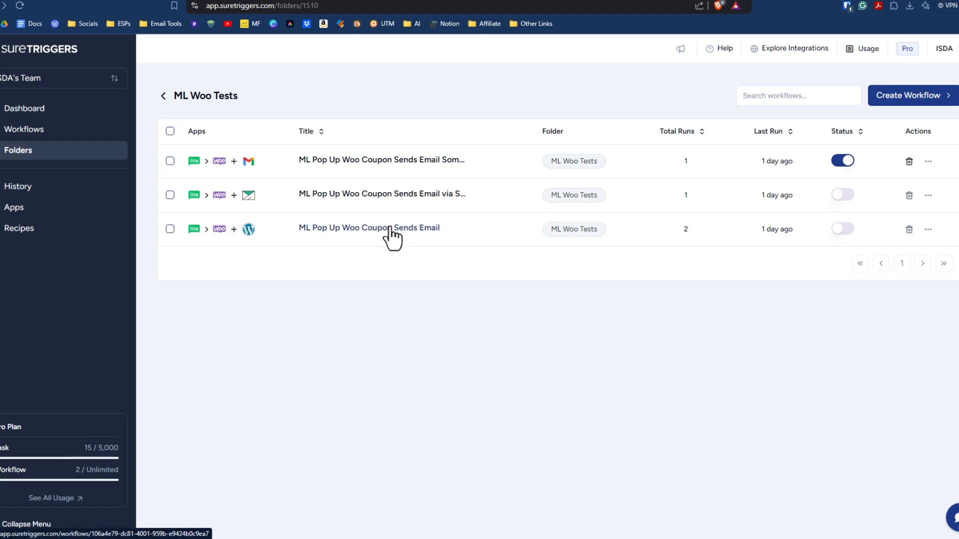
left_click(369, 227)
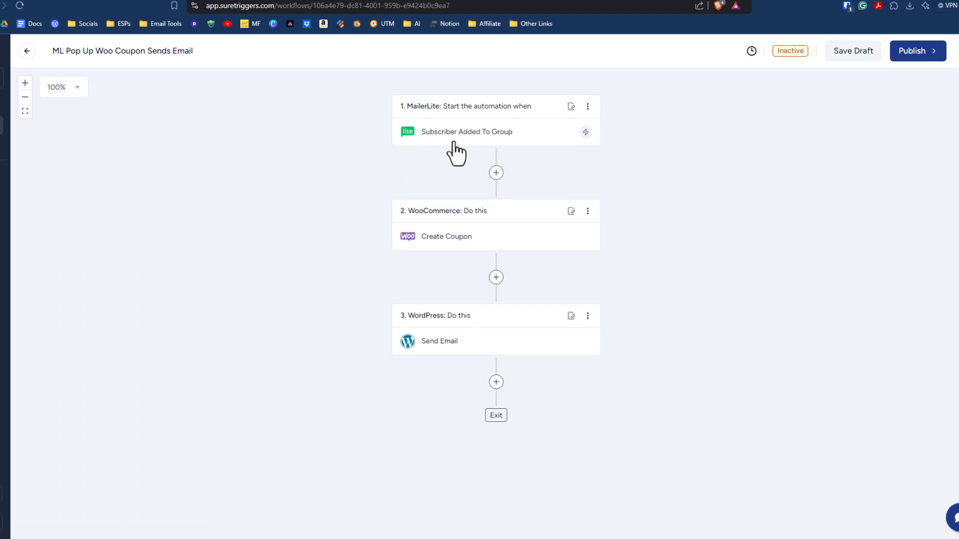
mouse_move(474, 144)
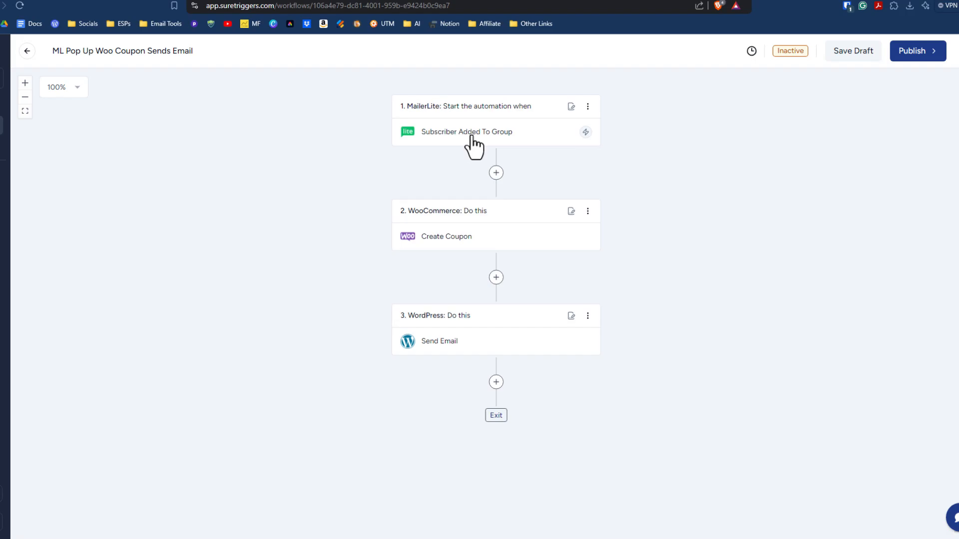
mouse_move(475, 242)
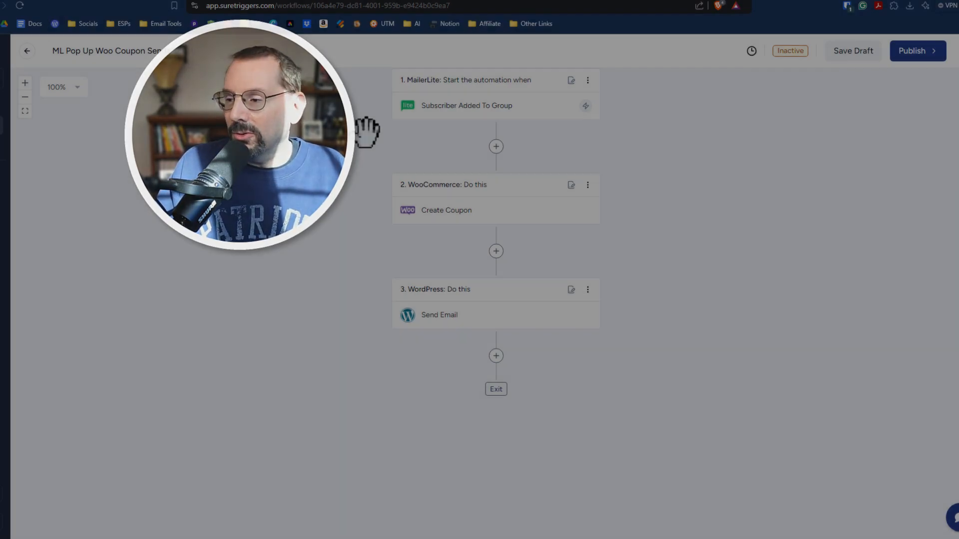
Step: Open the WordPress Send Email step showing its larrysnow.me WordPress connection
left_click(439, 315)
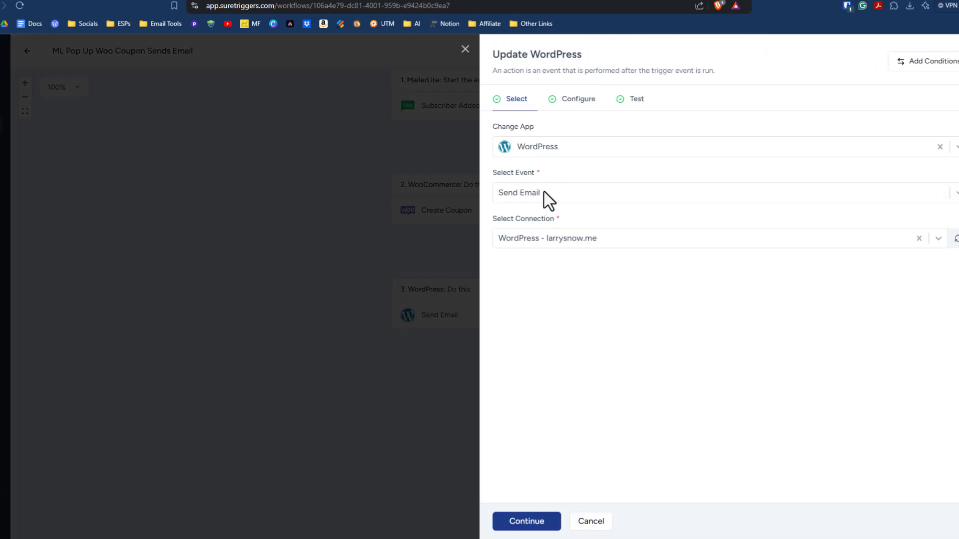
mouse_move(589, 248)
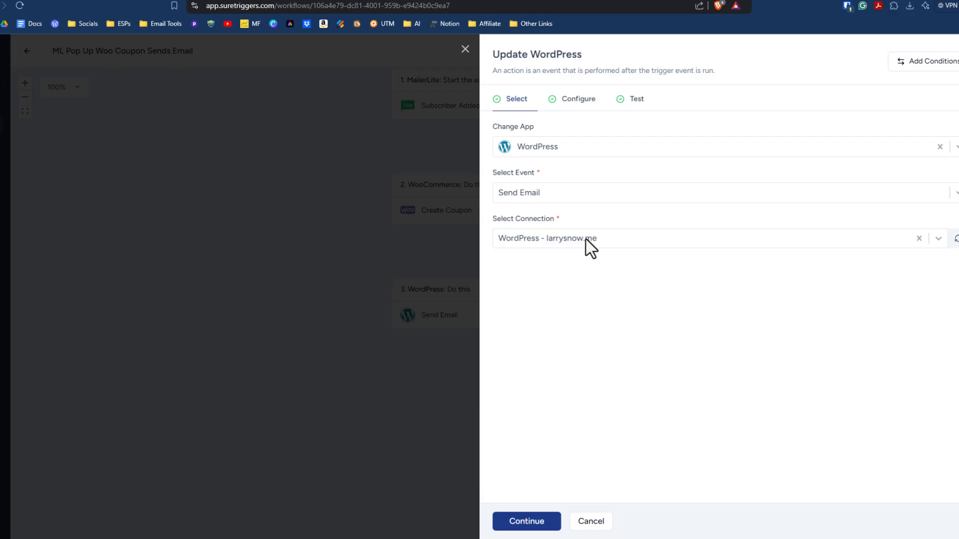
mouse_move(571, 93)
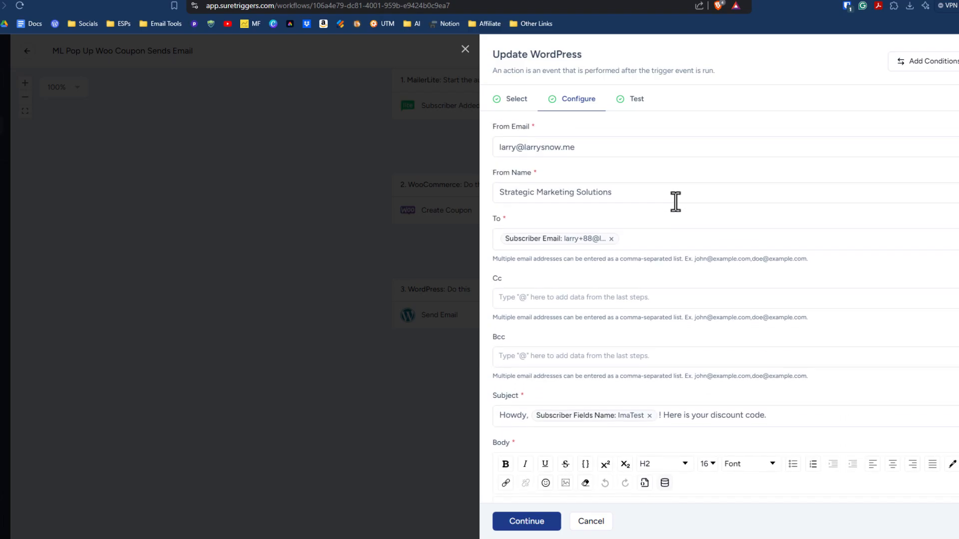
Step: Review the WordPress email's sender, recipient, personalized subject and coupon-code body fields
scroll("down", 3)
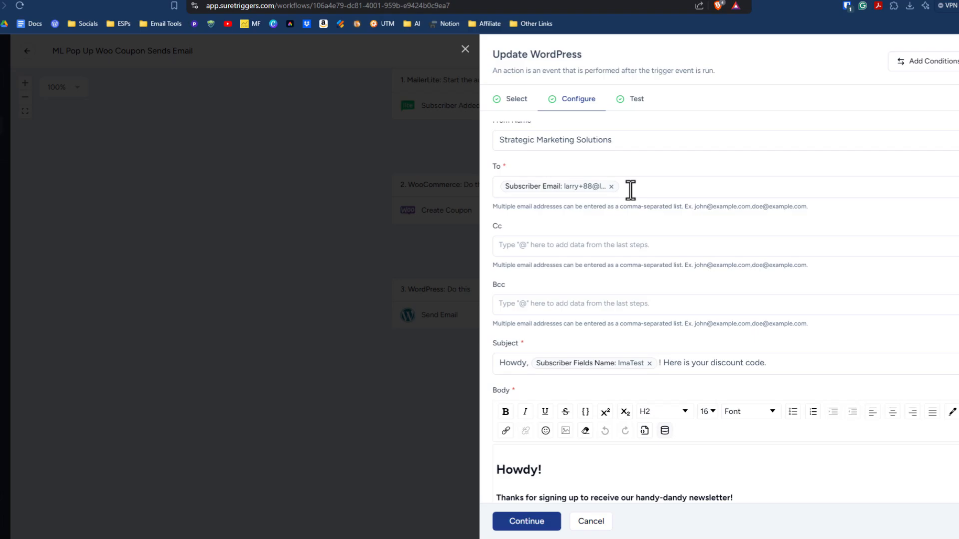
scroll("down", 3)
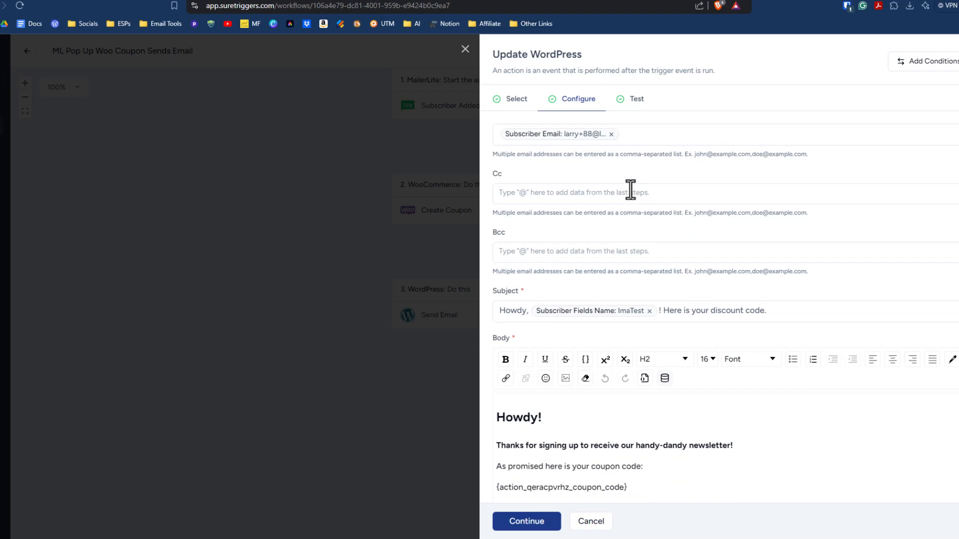
scroll("down", 3)
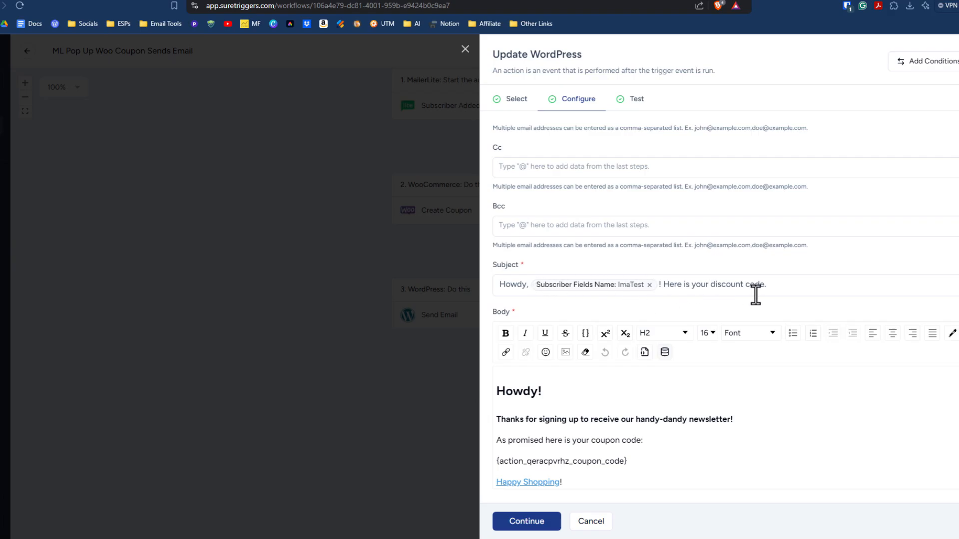
mouse_move(703, 403)
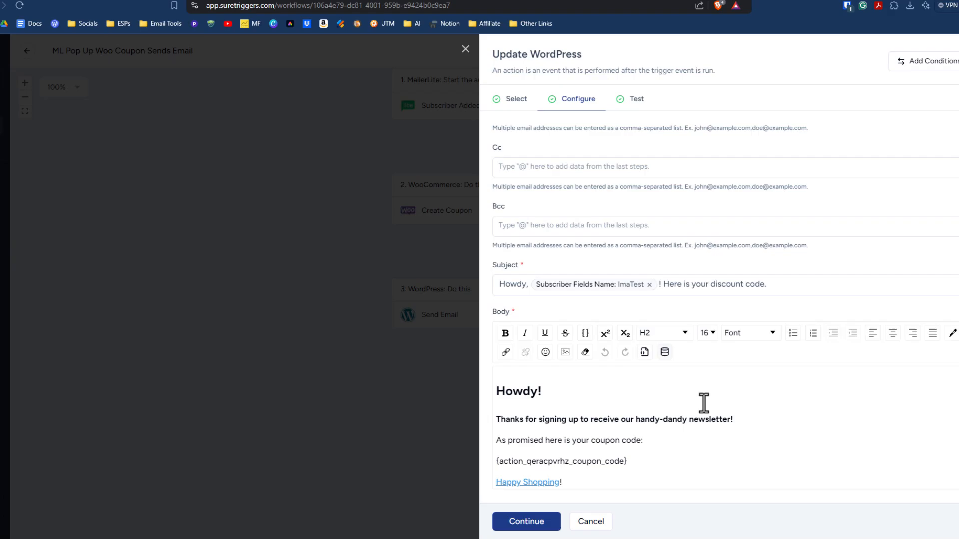
mouse_move(495, 471)
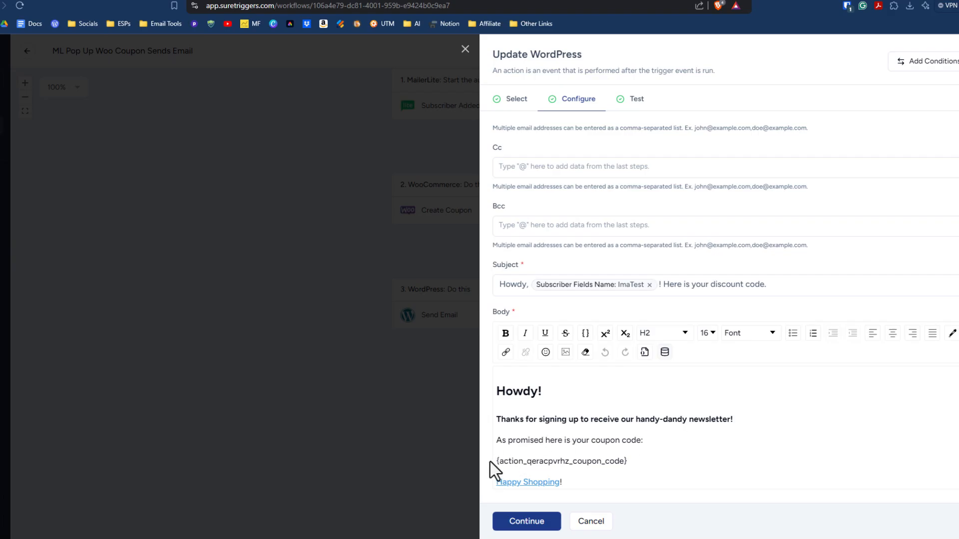
mouse_move(665, 353)
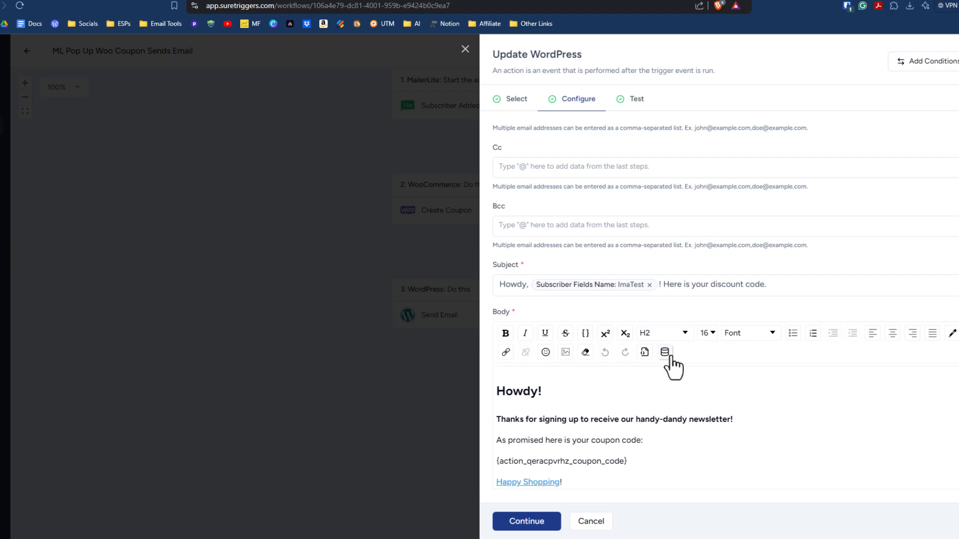
Step: Browse the MailerLite and WooCommerce data fields available for insertion into the email
left_click(664, 352)
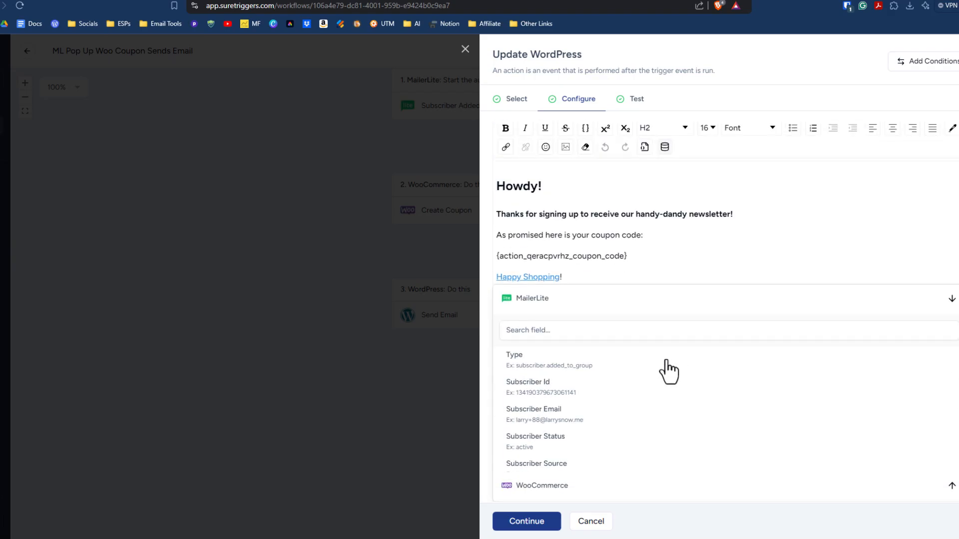
scroll("up", 3)
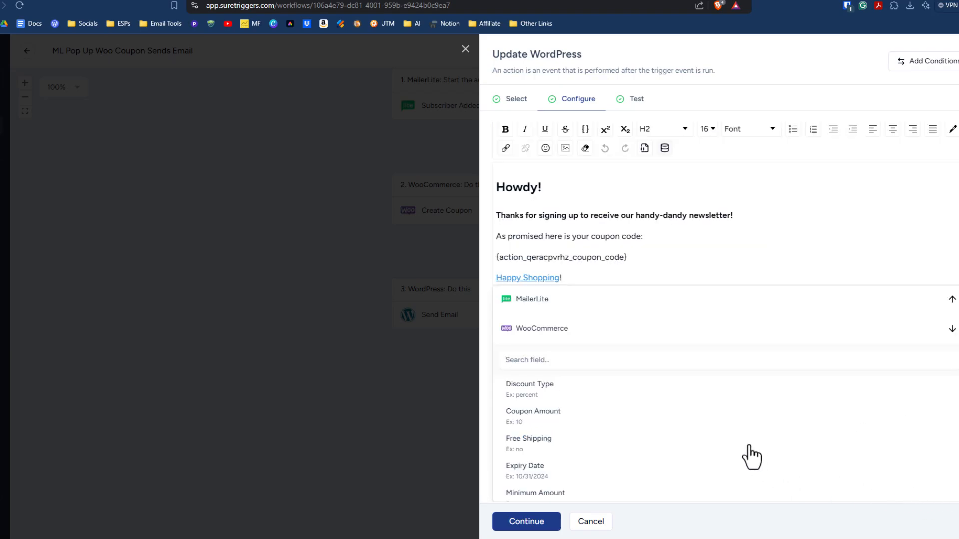
scroll("down", 3)
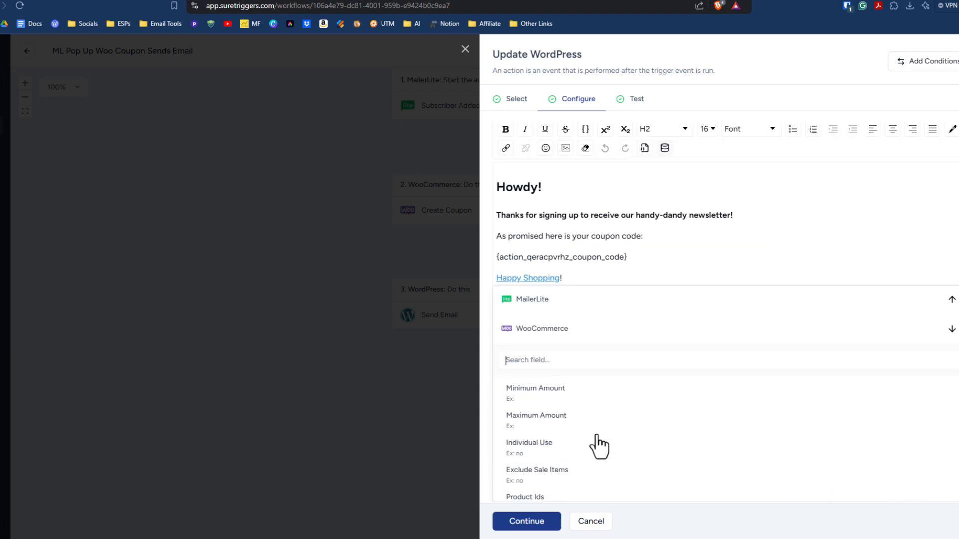
scroll("down", 3)
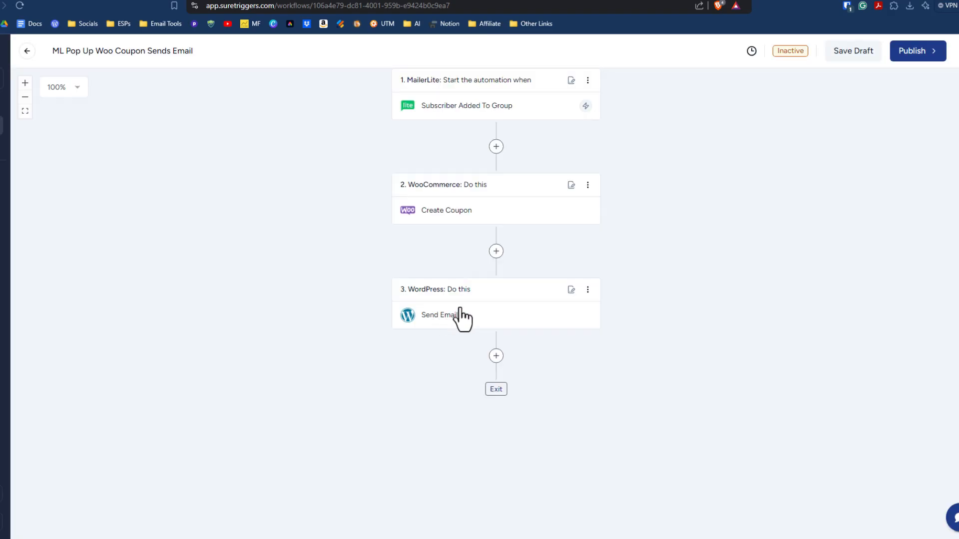
mouse_move(202, 187)
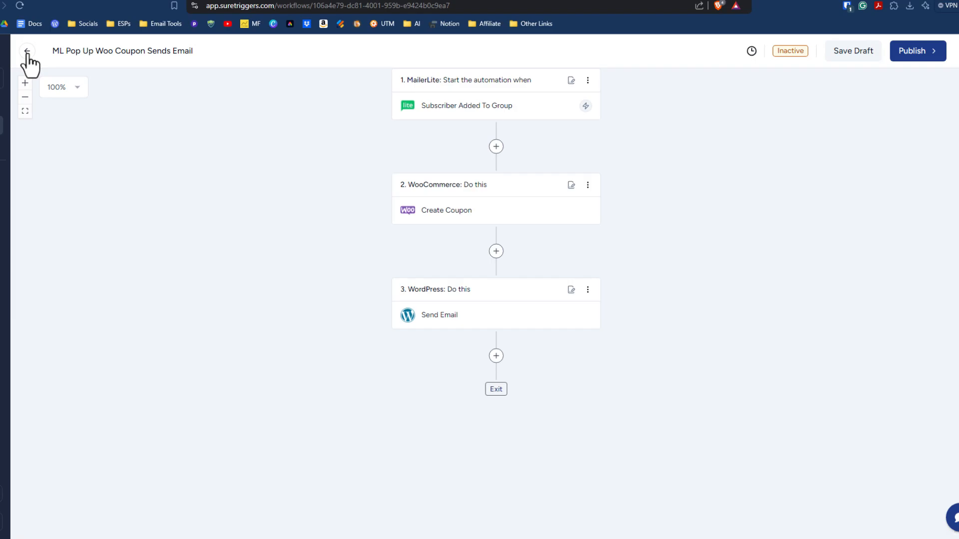
Step: Return to the ML Woo Tests folder's list of three coupon workflows
left_click(26, 51)
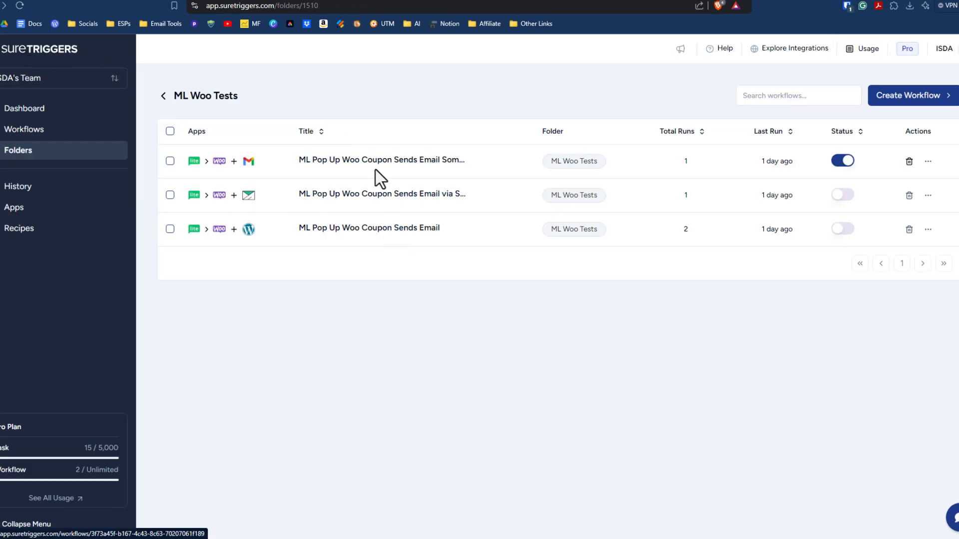
mouse_move(381, 160)
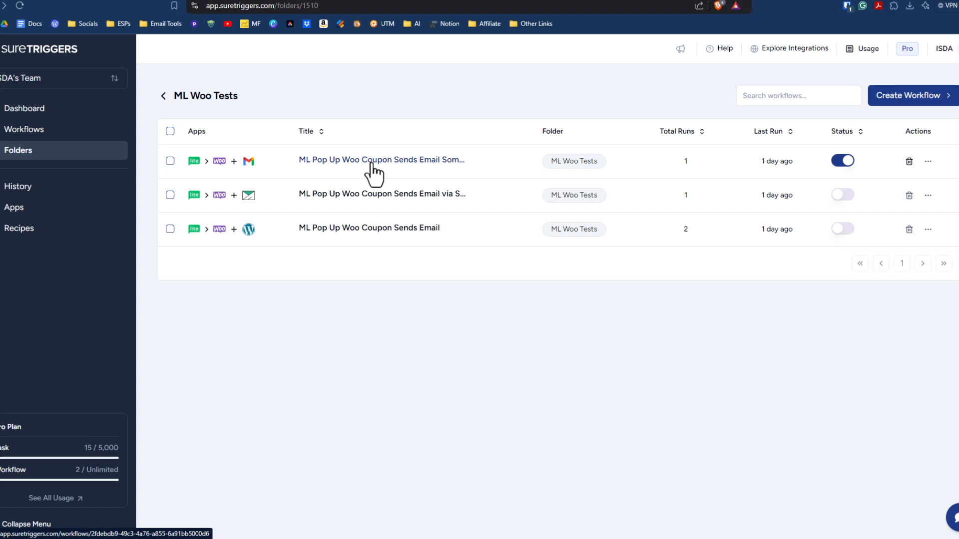
Step: Open the Gmail coupon workflow and its Gmail Send Email step's settings panel
left_click(381, 160)
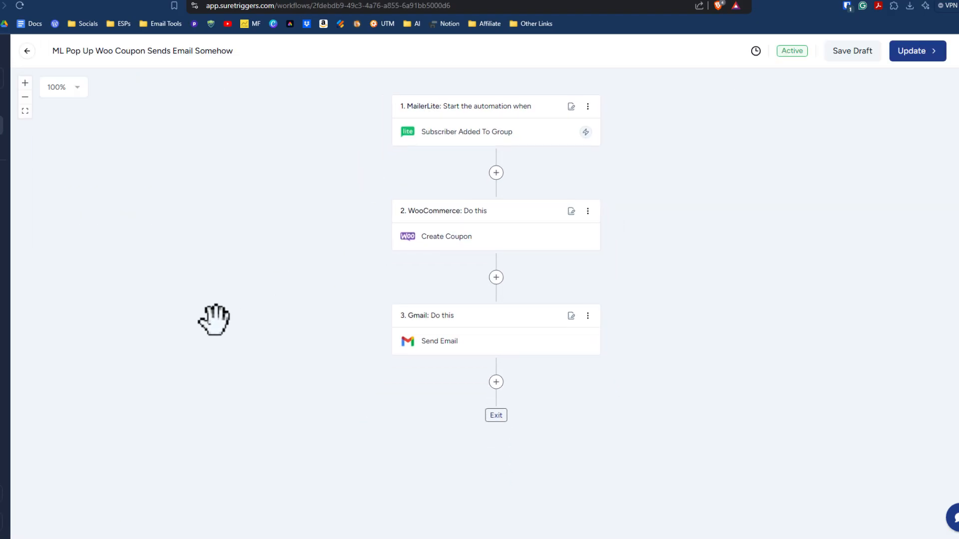
mouse_move(206, 257)
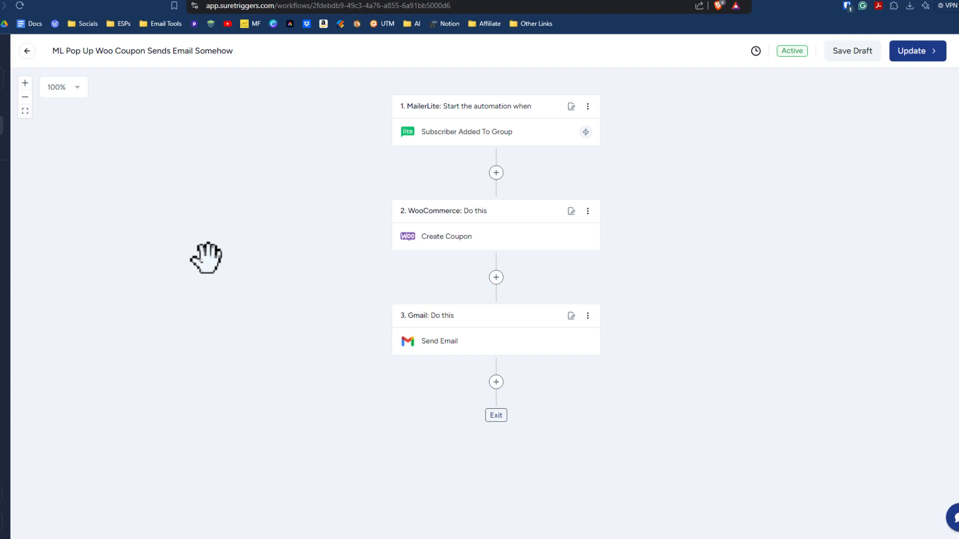
mouse_move(488, 141)
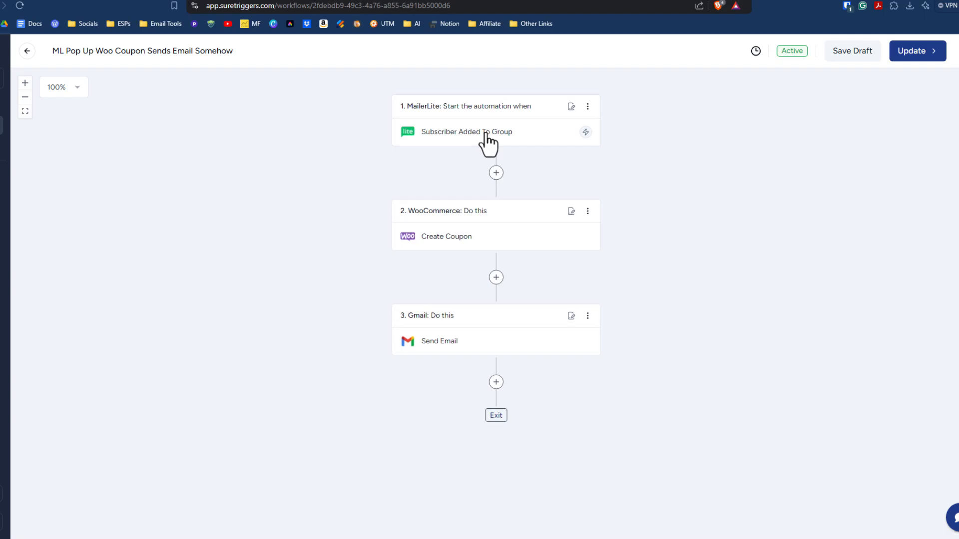
mouse_move(466, 244)
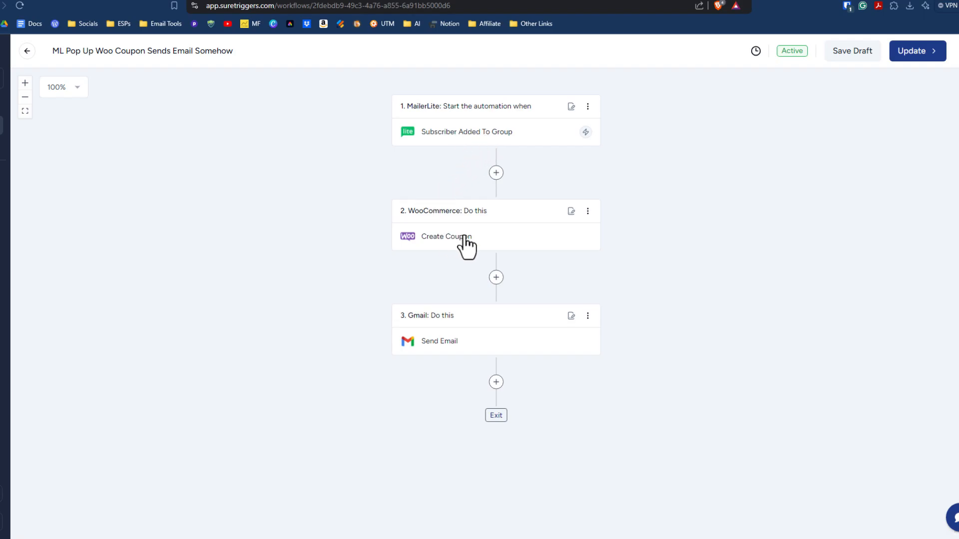
mouse_move(473, 347)
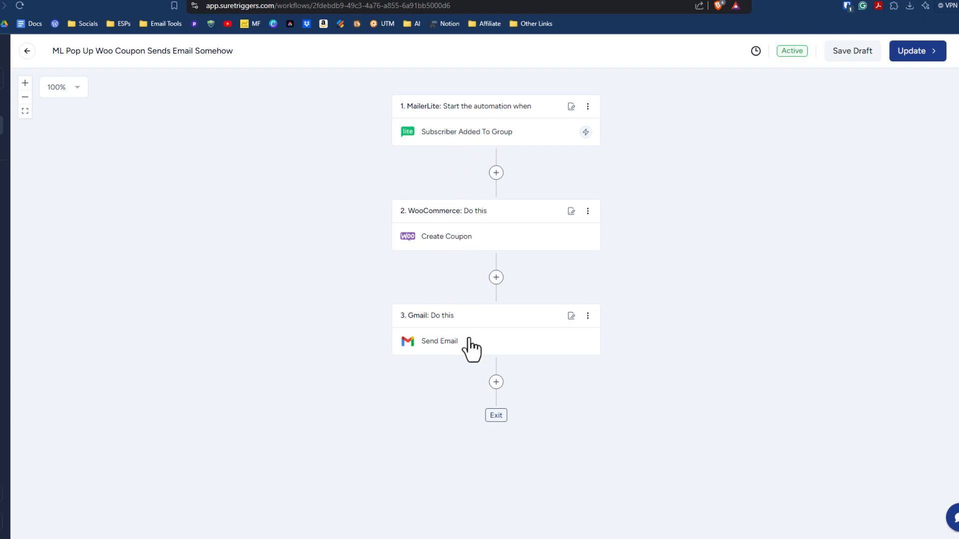
mouse_move(472, 354)
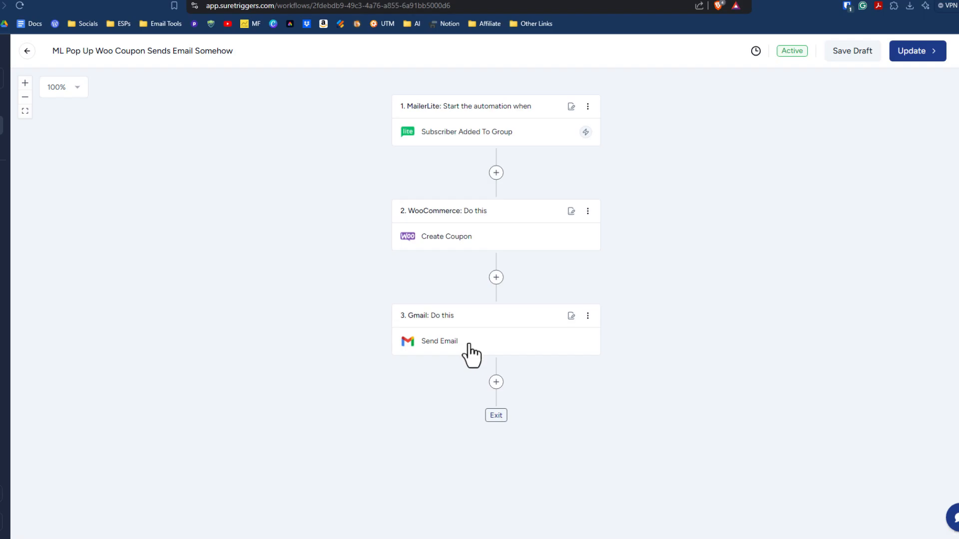
left_click(439, 342)
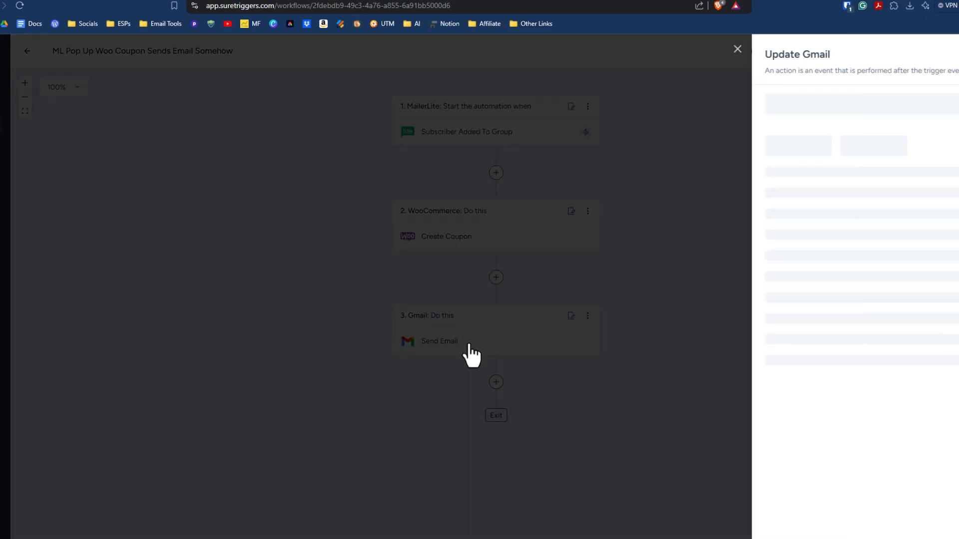
Step: Show the Gmail step's Configure fields: recipient, sender address and name, reply-to, subject
left_click(438, 342)
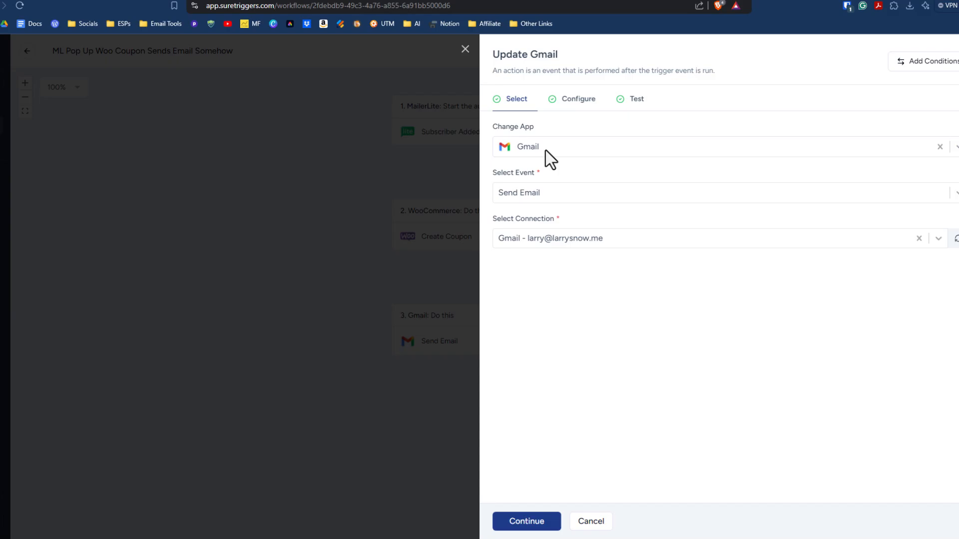
mouse_move(567, 201)
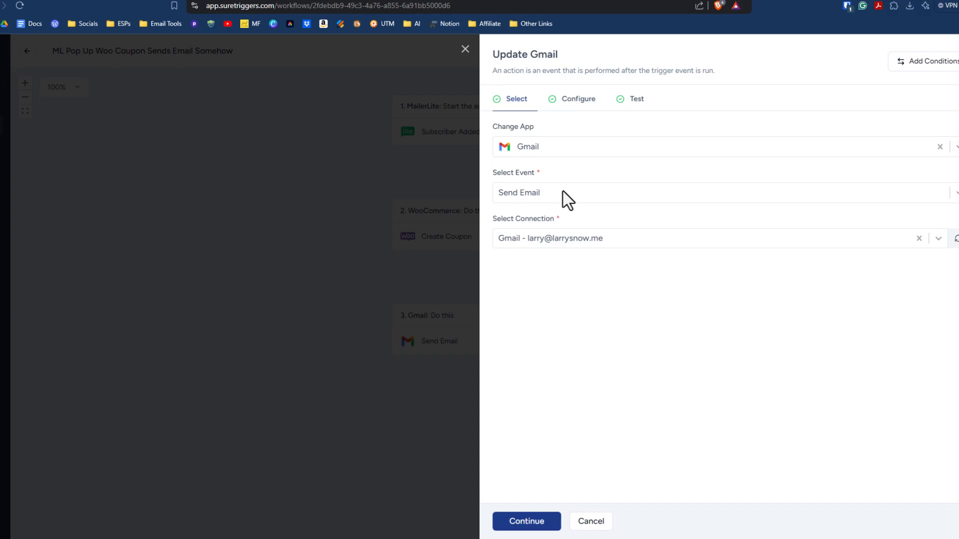
mouse_move(593, 248)
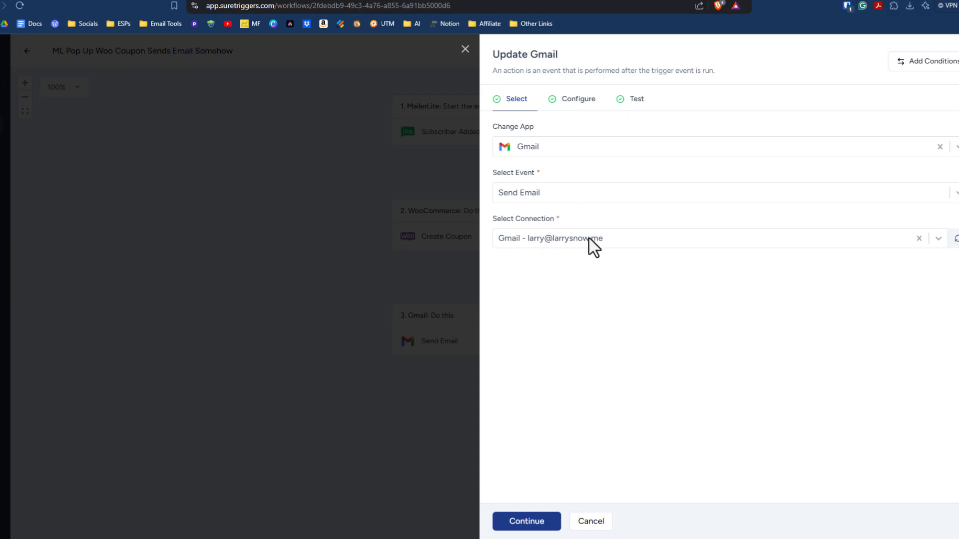
mouse_move(579, 107)
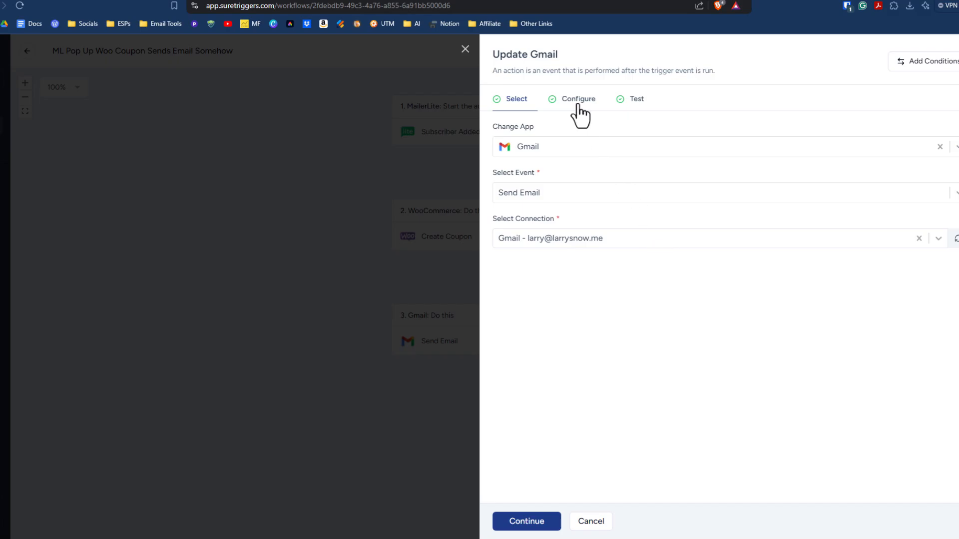
left_click(577, 99)
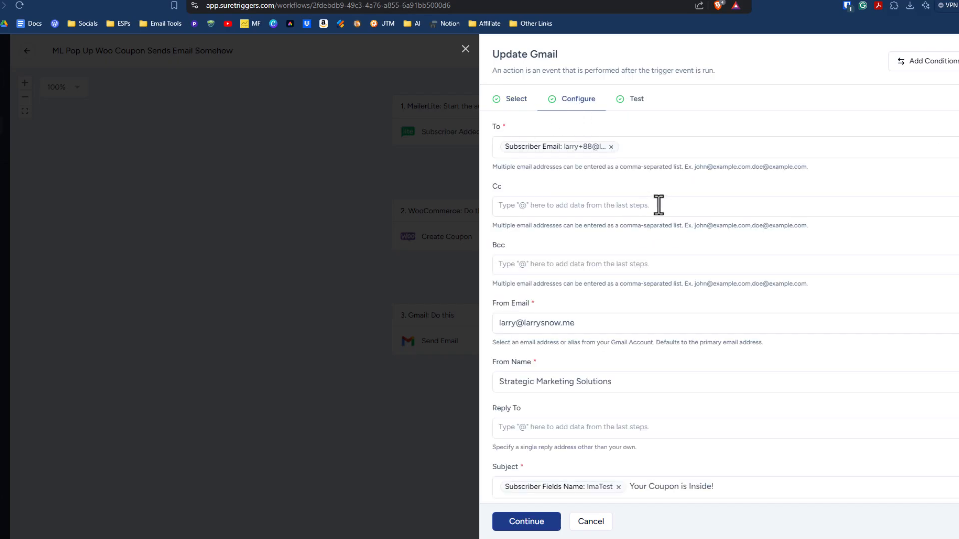
mouse_move(620, 187)
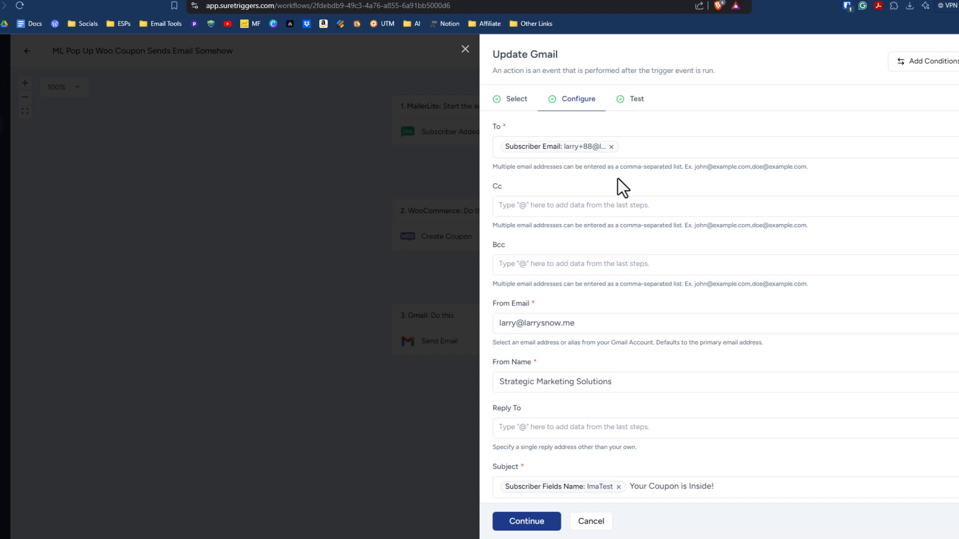
scroll("down", 3)
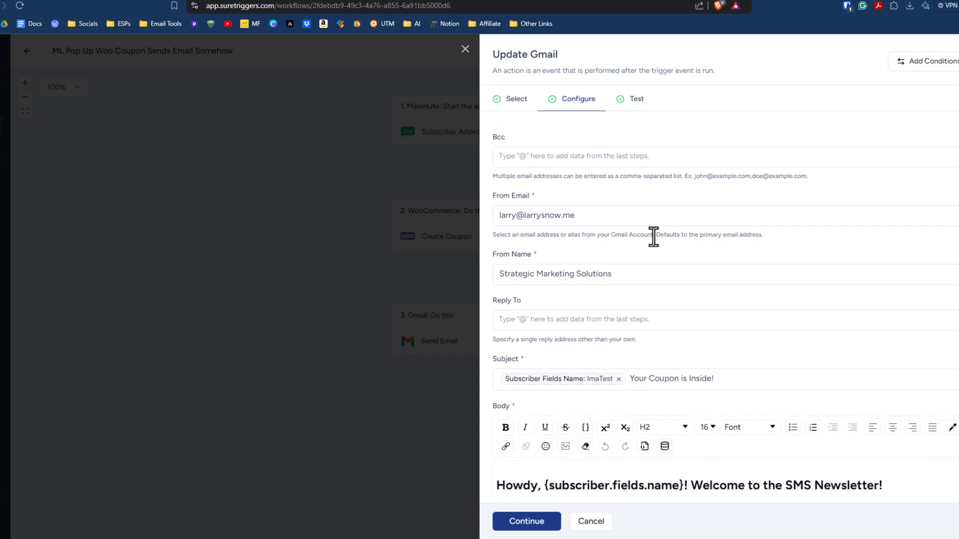
scroll("down", 3)
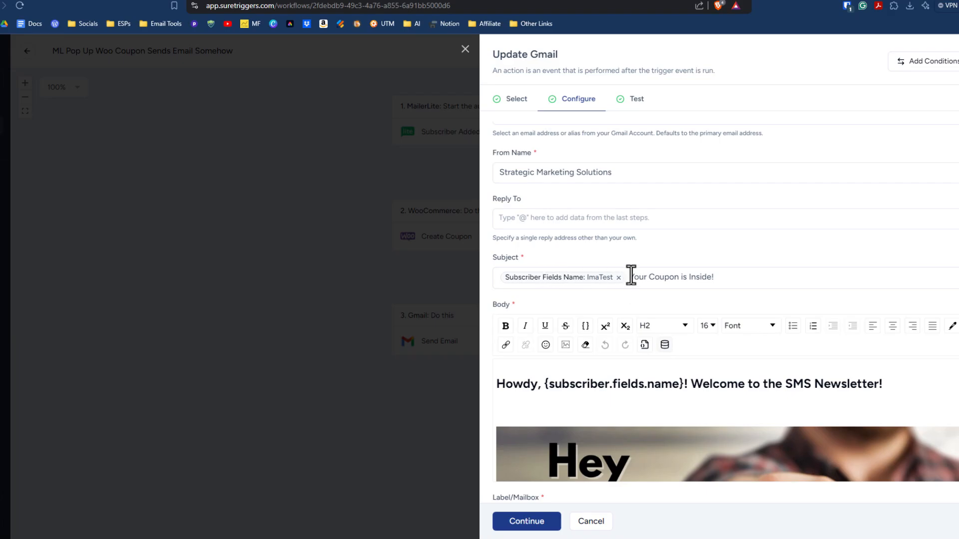
scroll("down", 3)
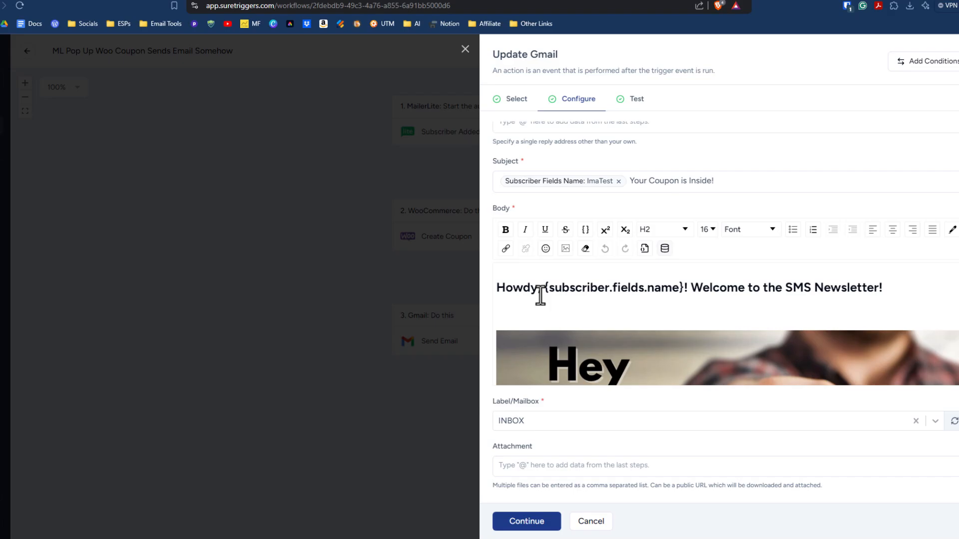
type(",")
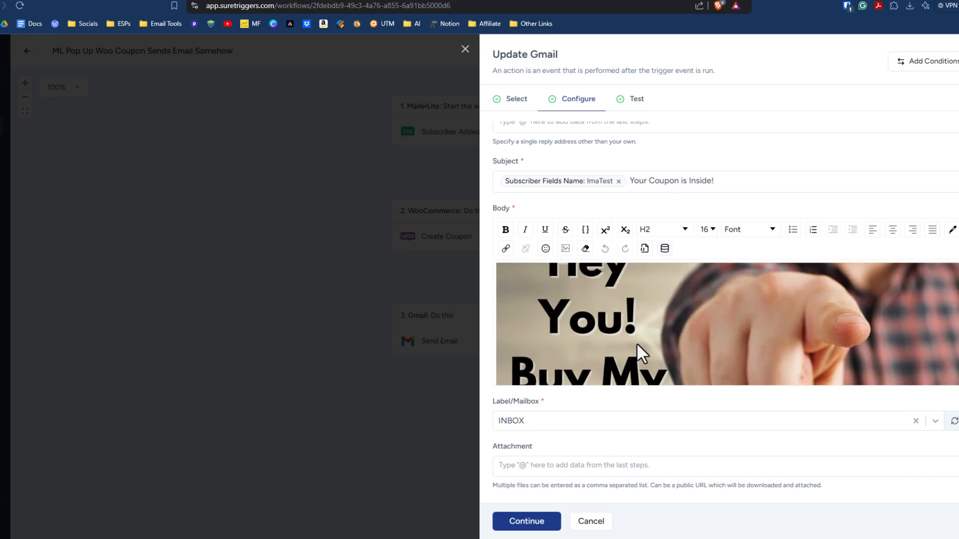
mouse_move(630, 324)
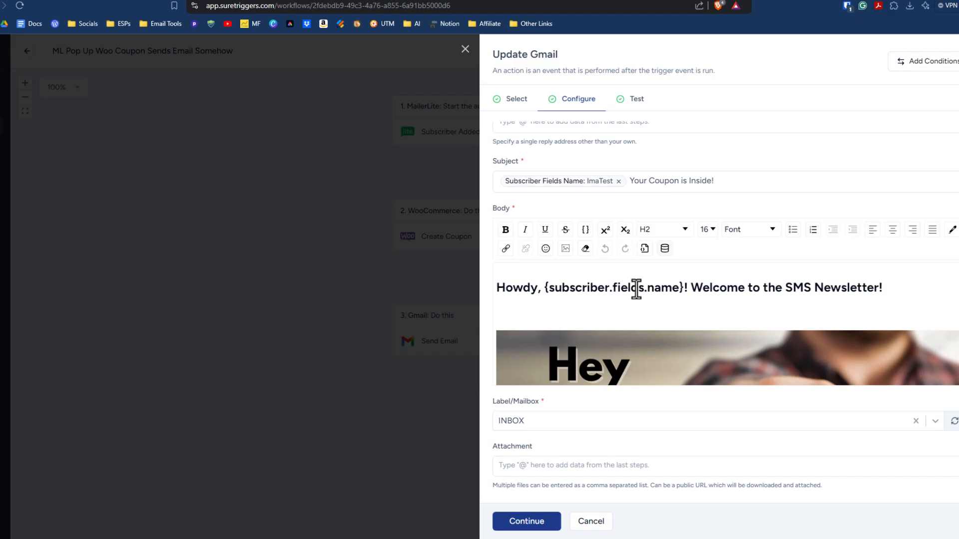
mouse_move(683, 293)
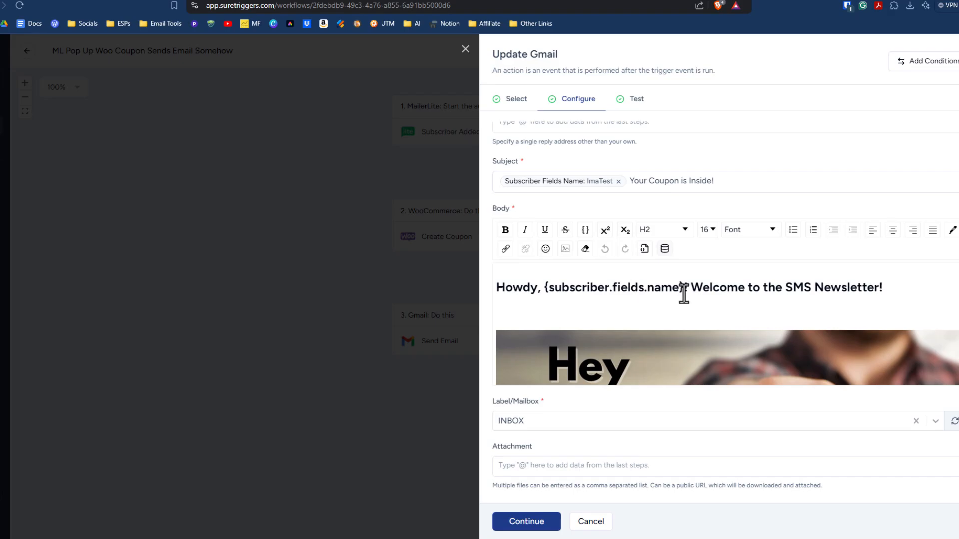
scroll("down", 3)
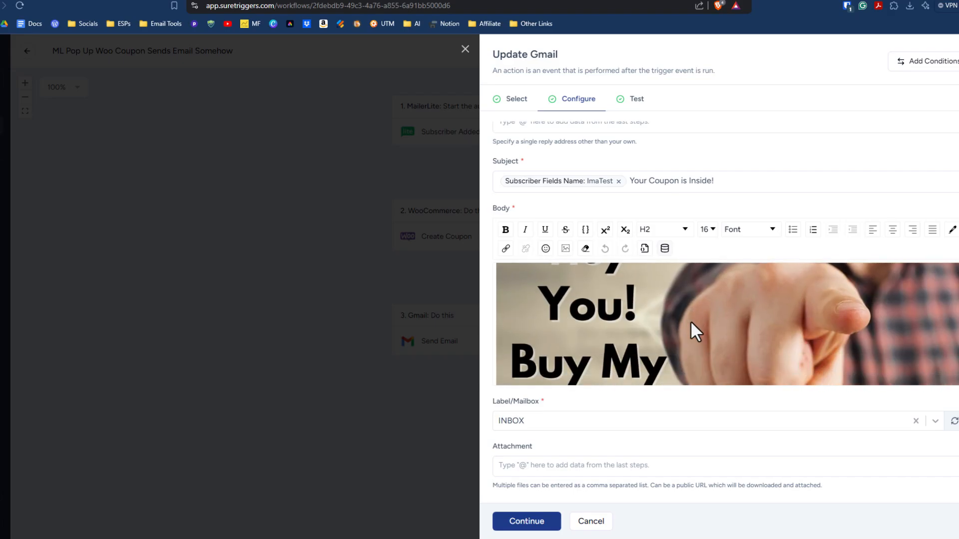
scroll("down", 3)
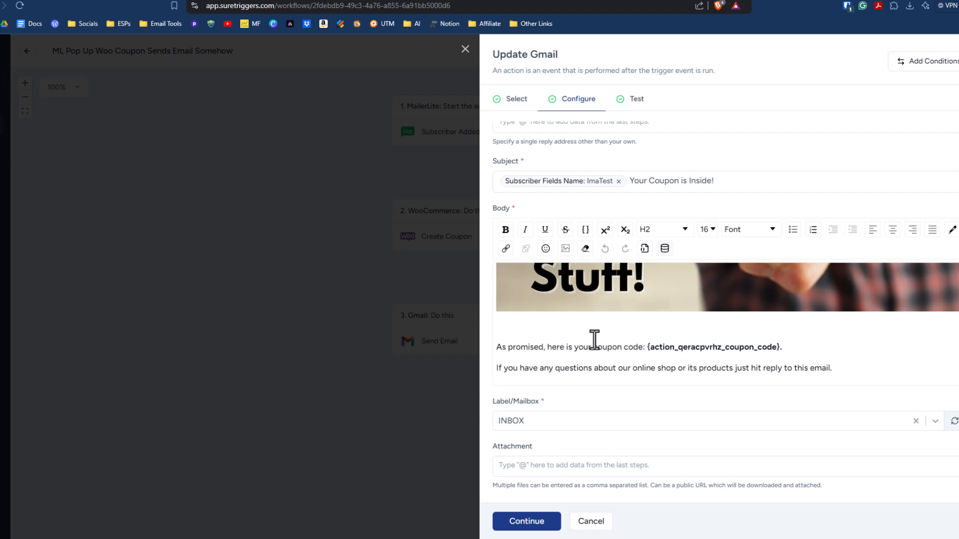
mouse_move(585, 351)
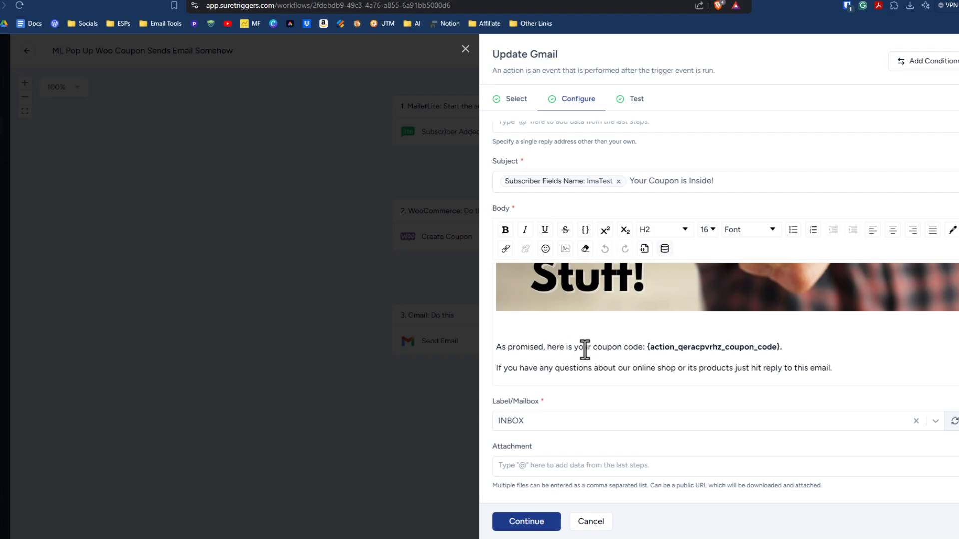
mouse_move(775, 347)
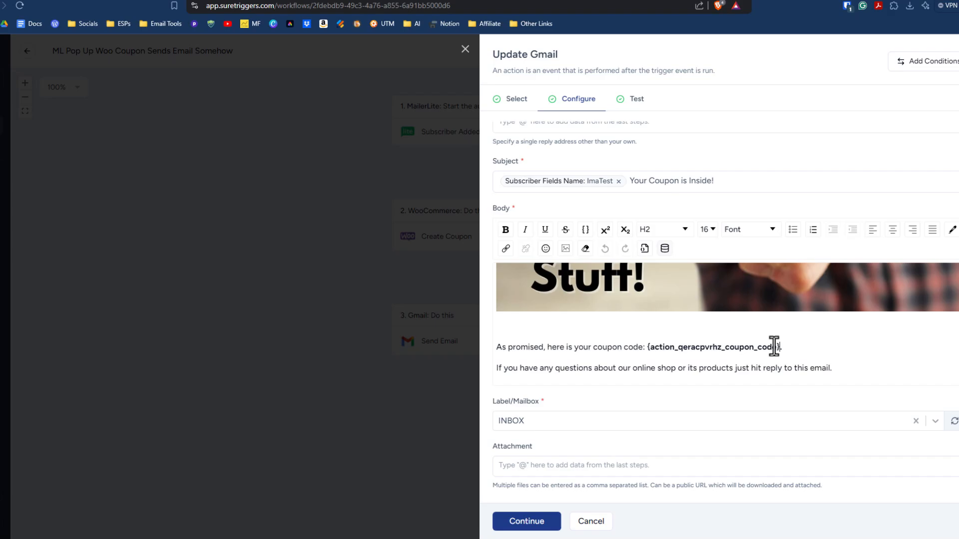
Step: Inspect the coupon code placeholder's data picker, then return to the ML Woo Tests folder
double_click(712, 347)
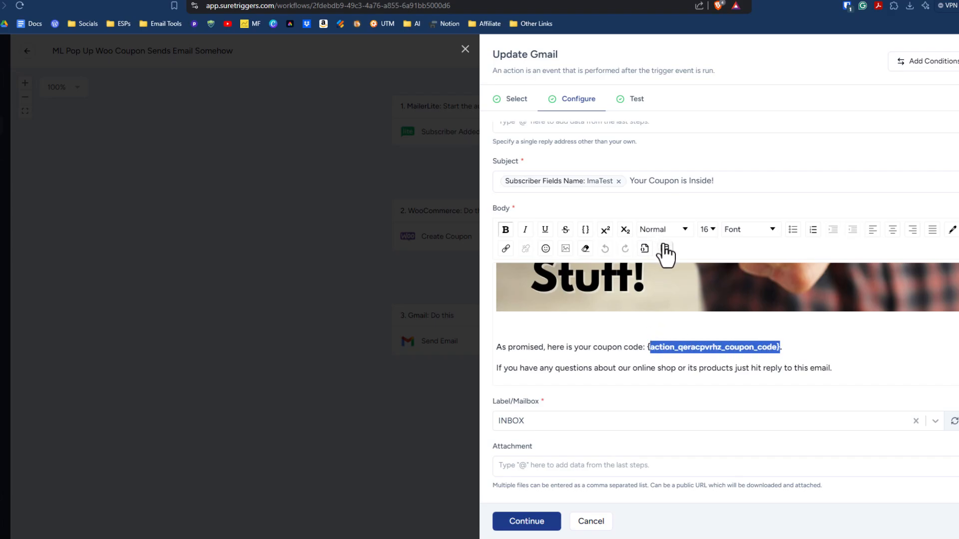
left_click(644, 249)
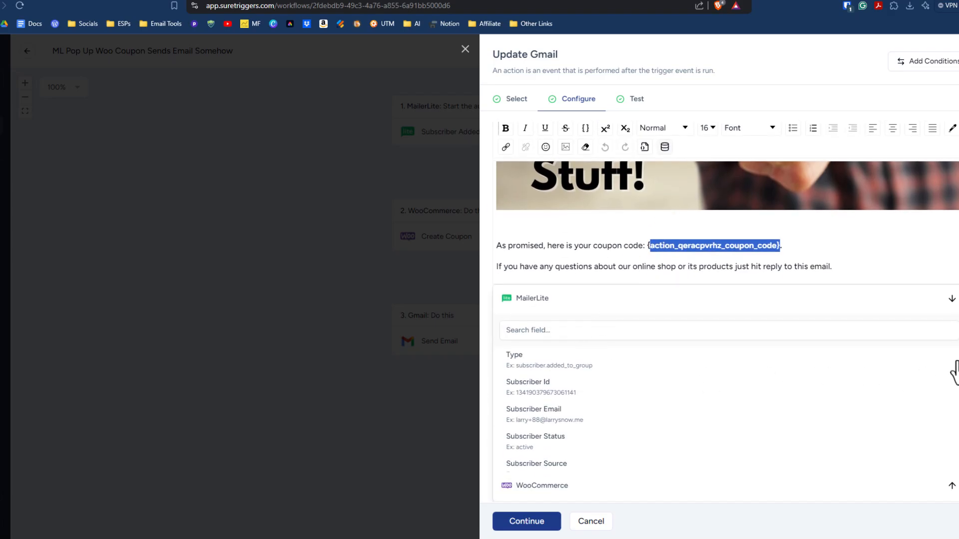
mouse_move(955, 306)
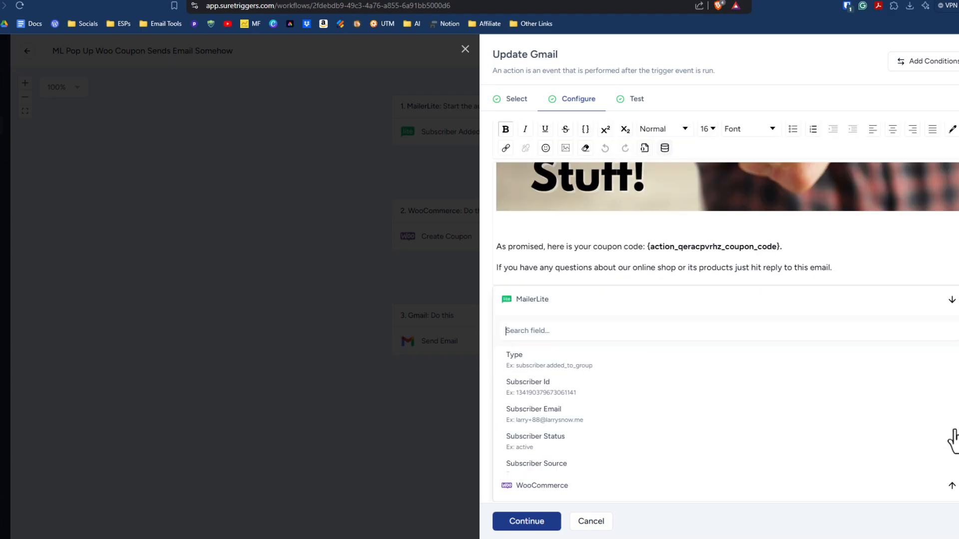
scroll("down", 3)
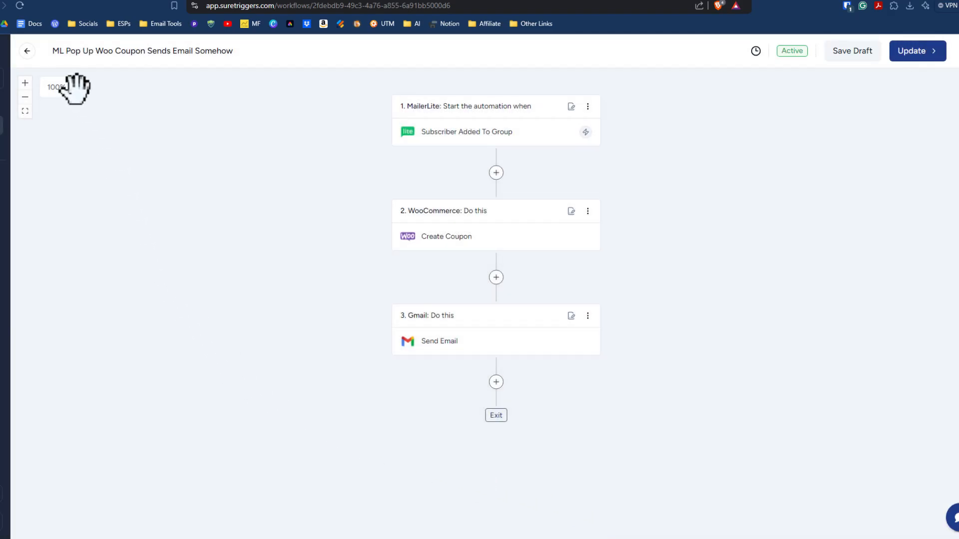
left_click(27, 50)
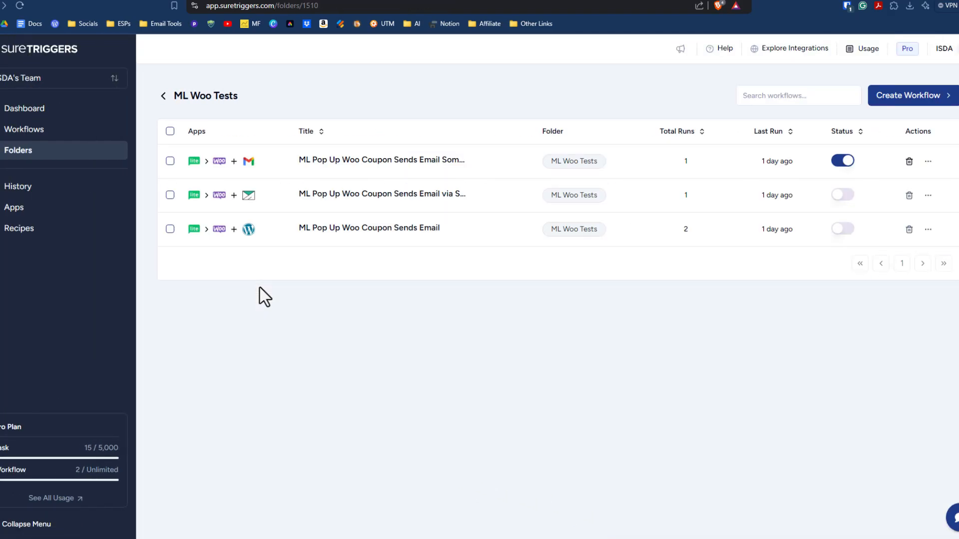